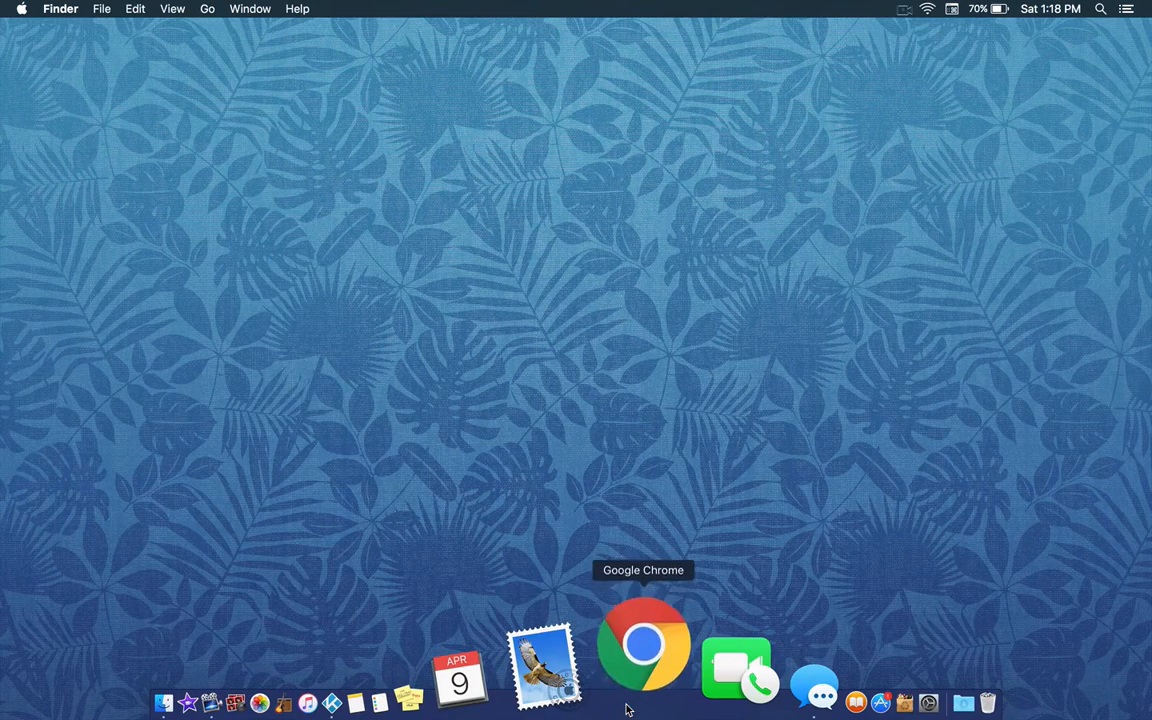
Launch Chrome and save the two-husky photo to the Desktop as kodibg.
left_click(644, 644)
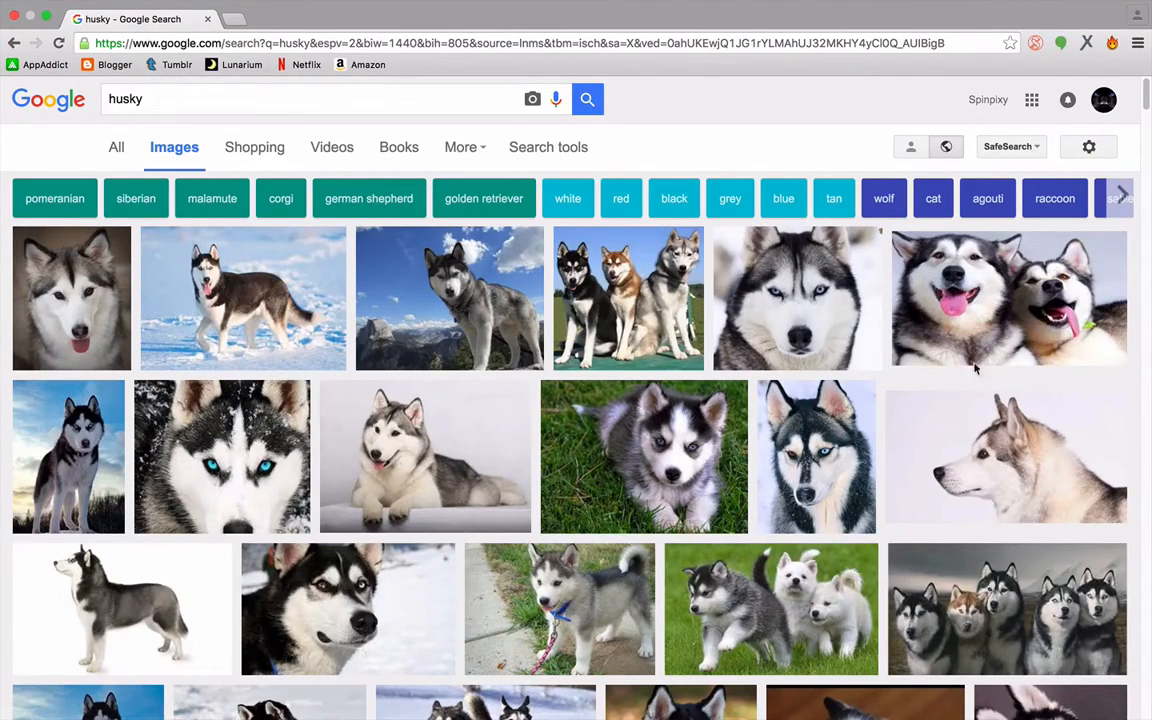
mouse_move(984, 304)
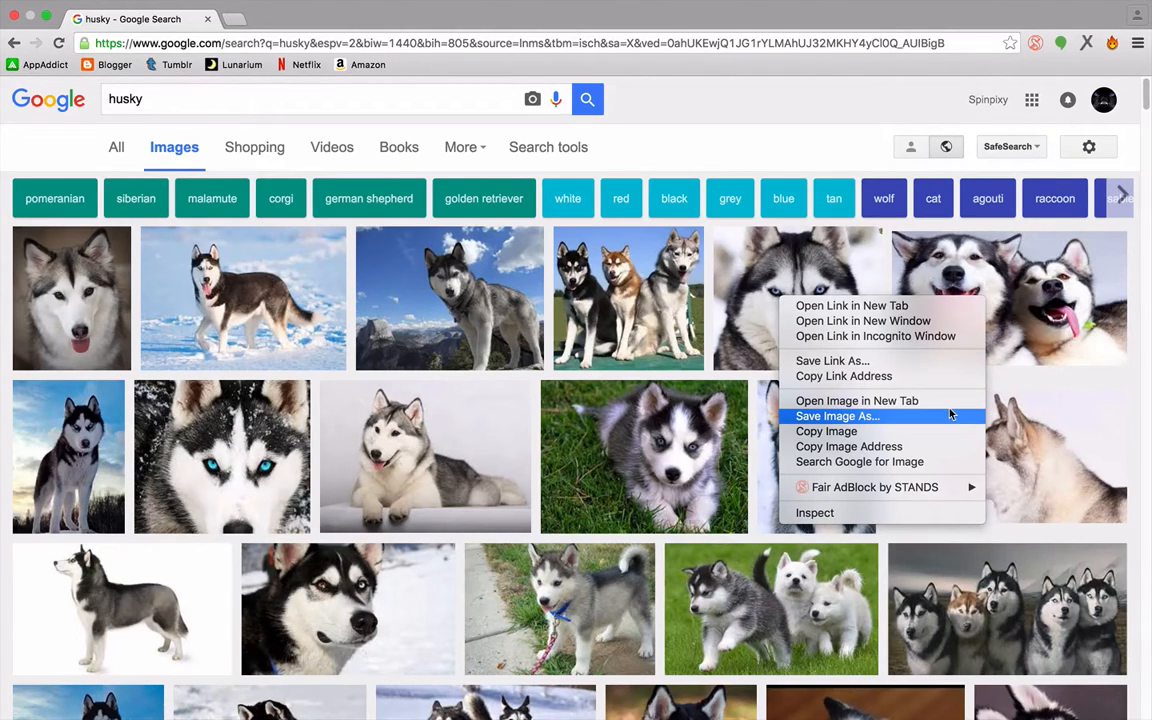
left_click(836, 416)
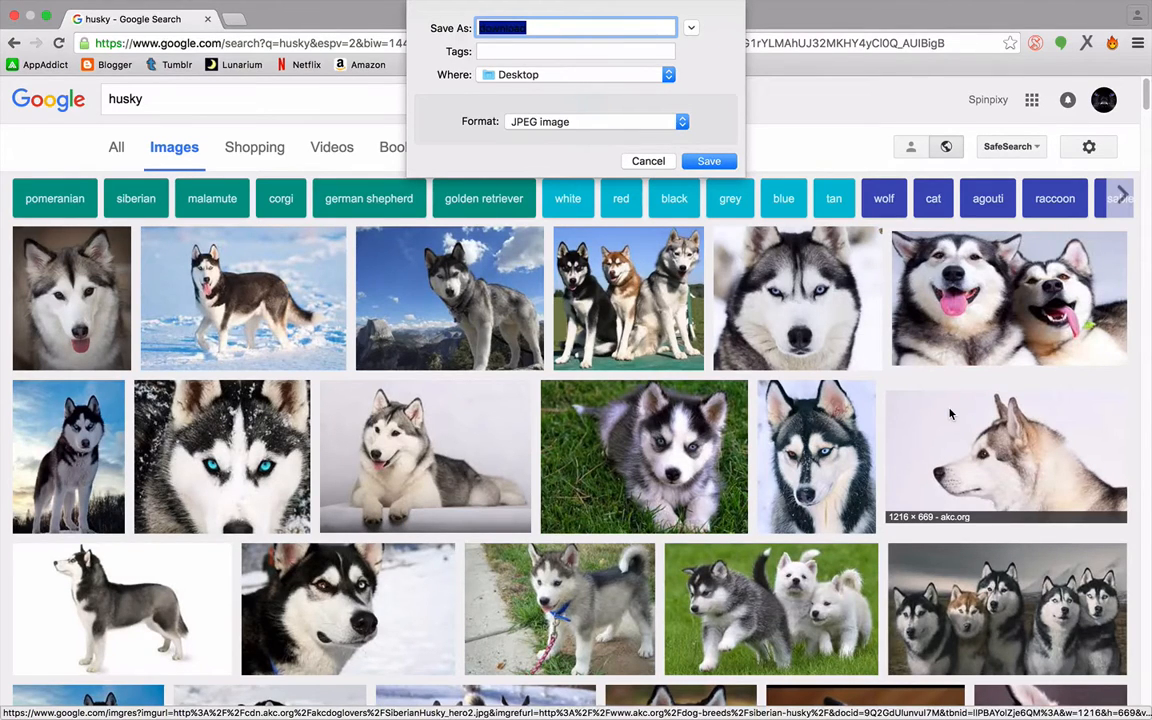
type("k")
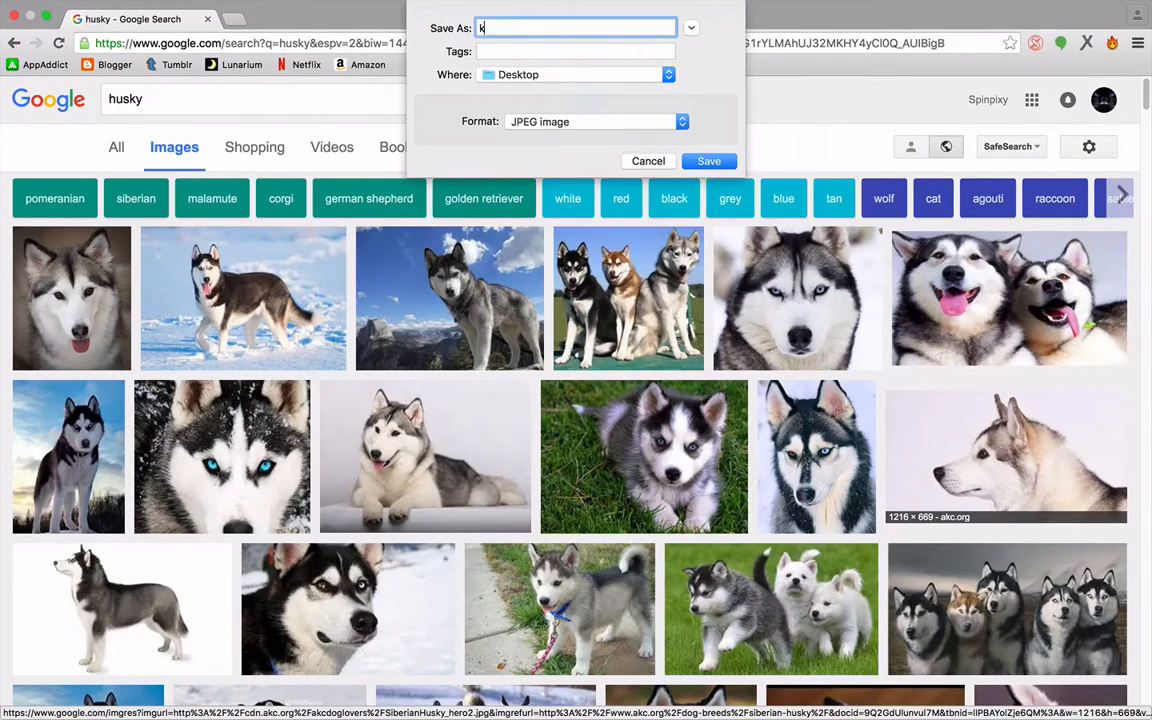
type("odib")
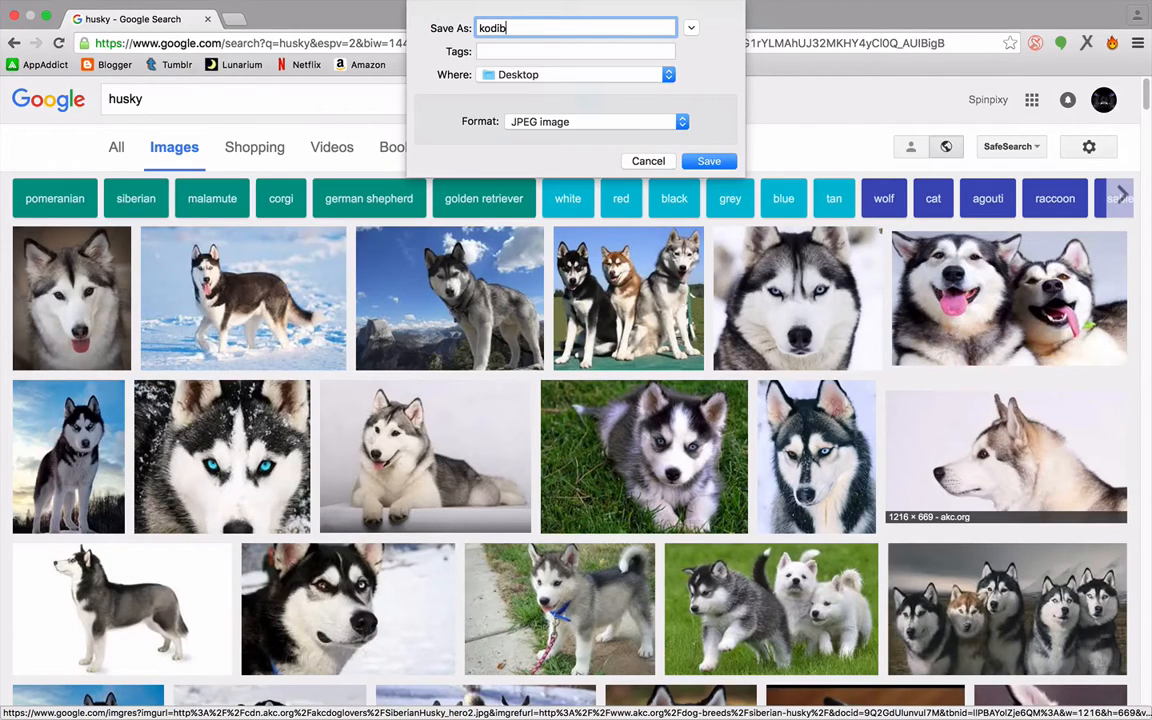
type("g")
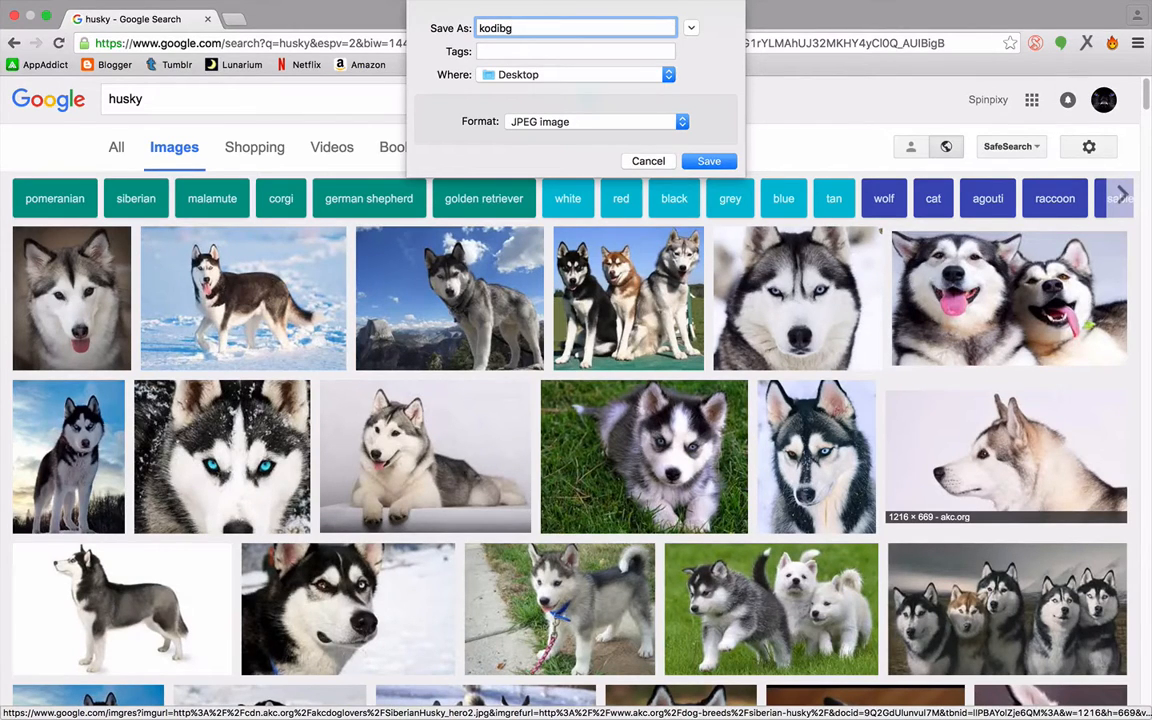
left_click(708, 160)
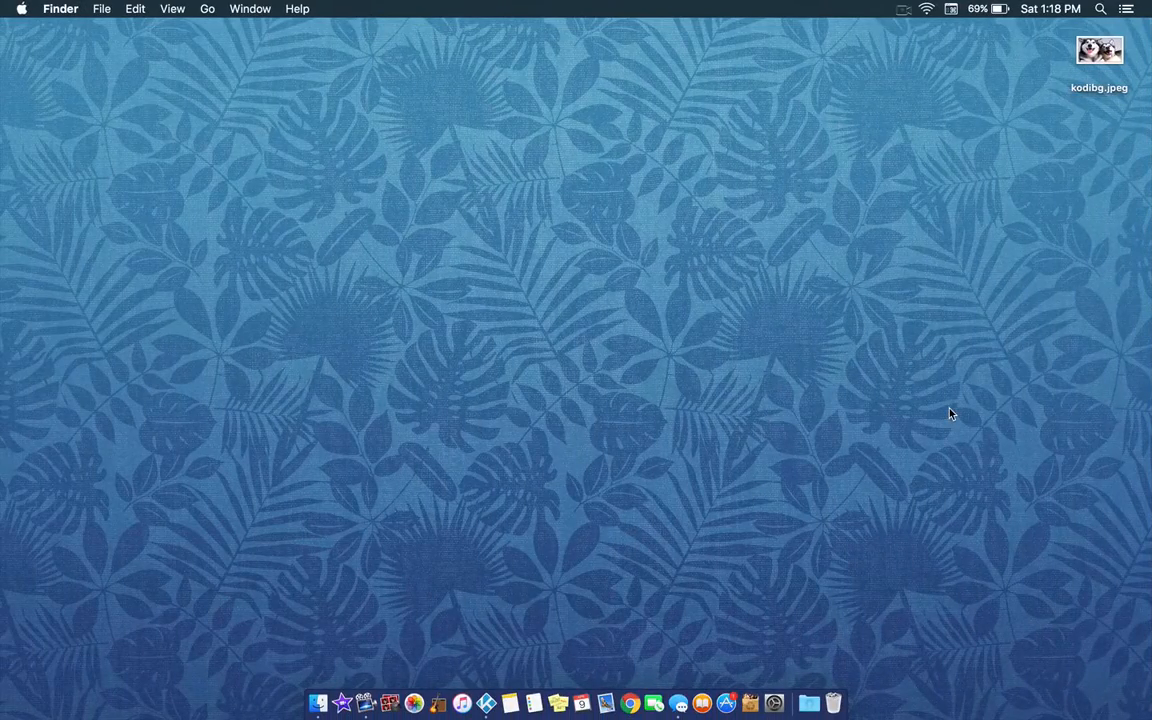
Rename the desktop file kodibg.jpeg to kodibg.jpg, confirming the .jpg extension.
left_click(1100, 50)
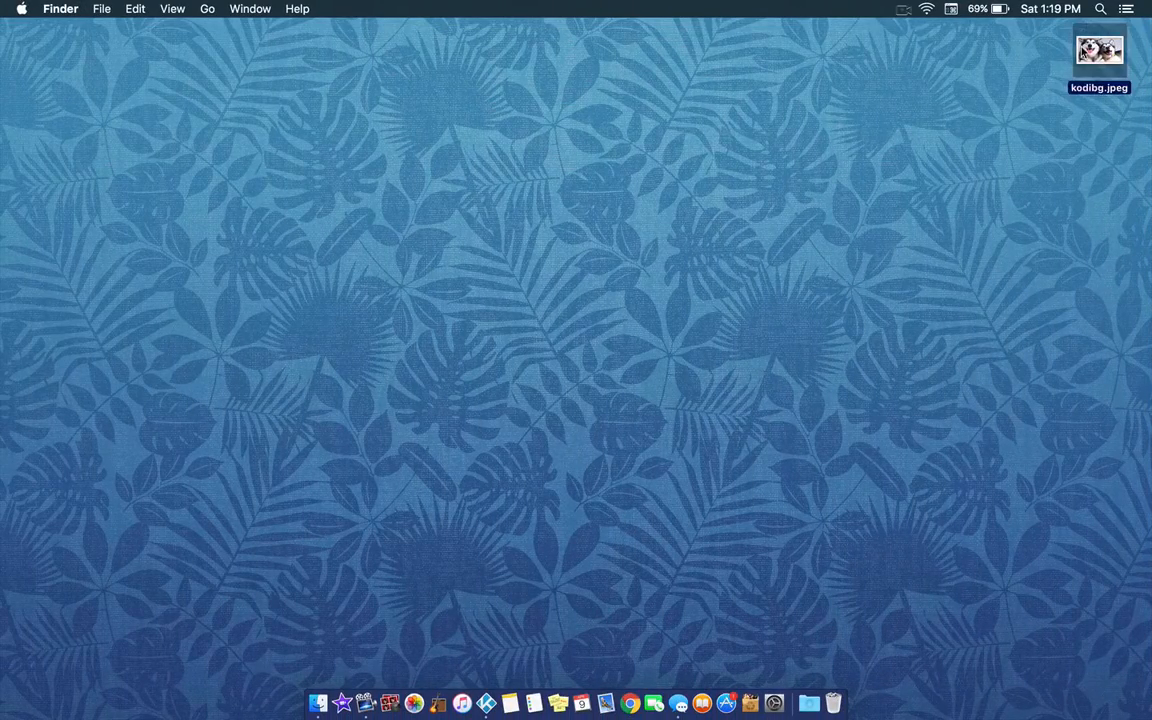
left_click_drag(1100, 50, 688, 162)
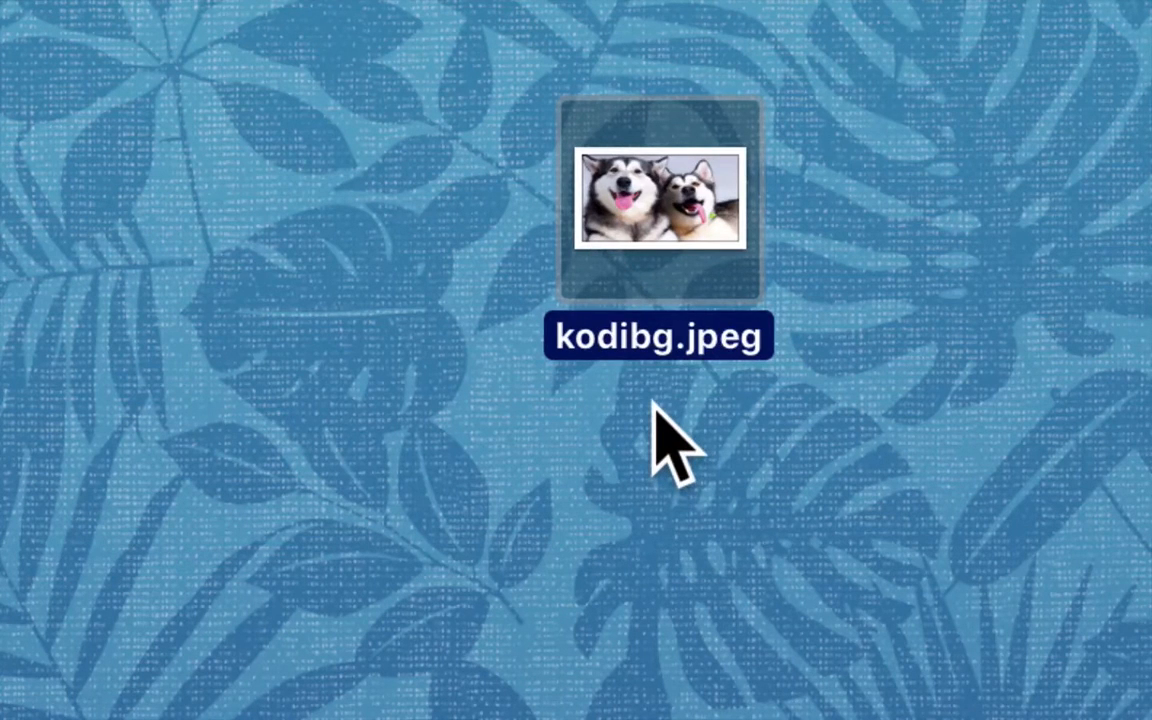
mouse_move(760, 390)
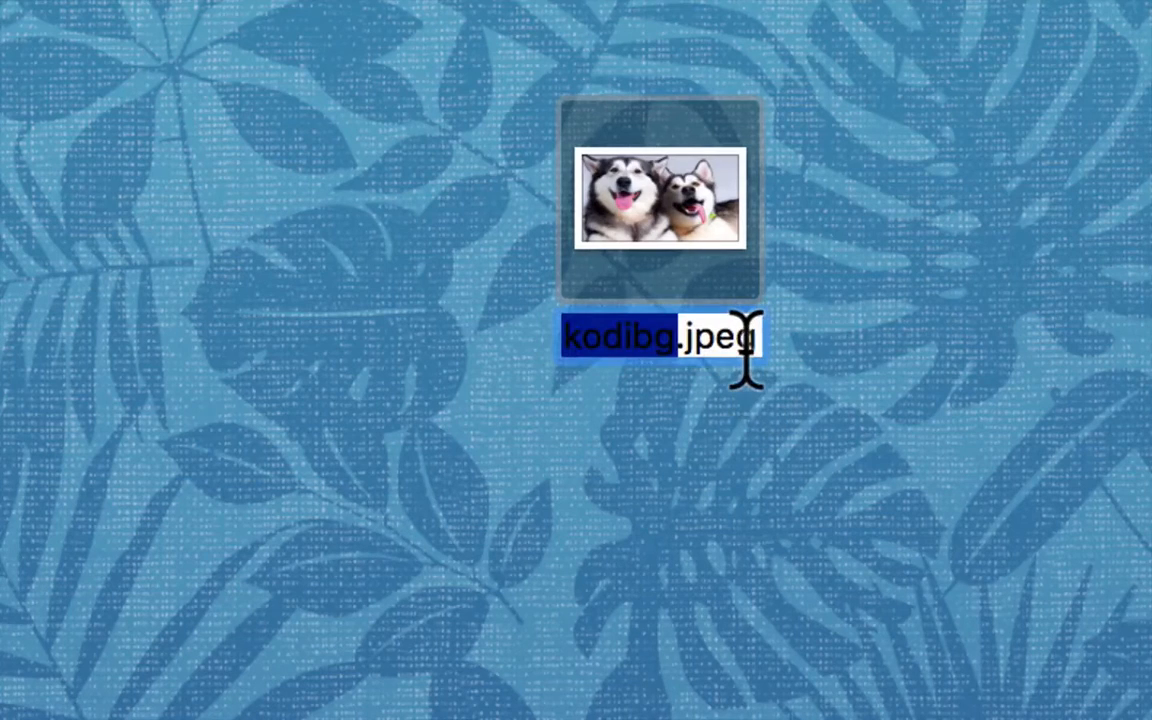
mouse_move(744, 320)
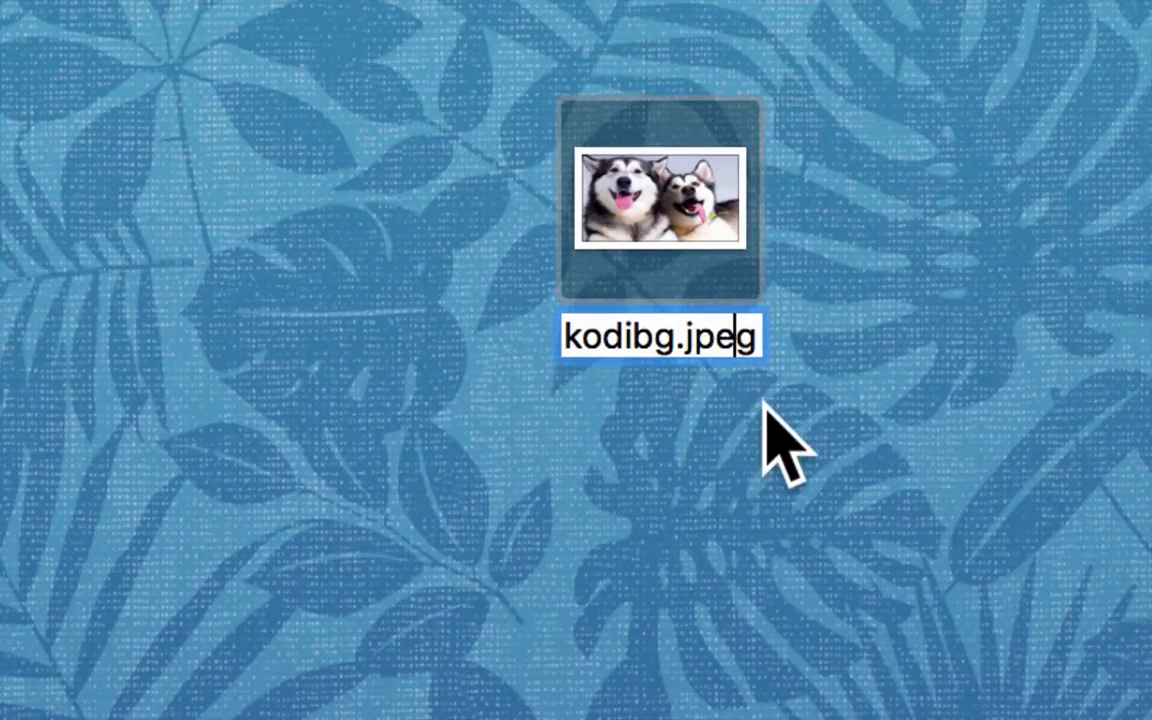
key("Backspace")
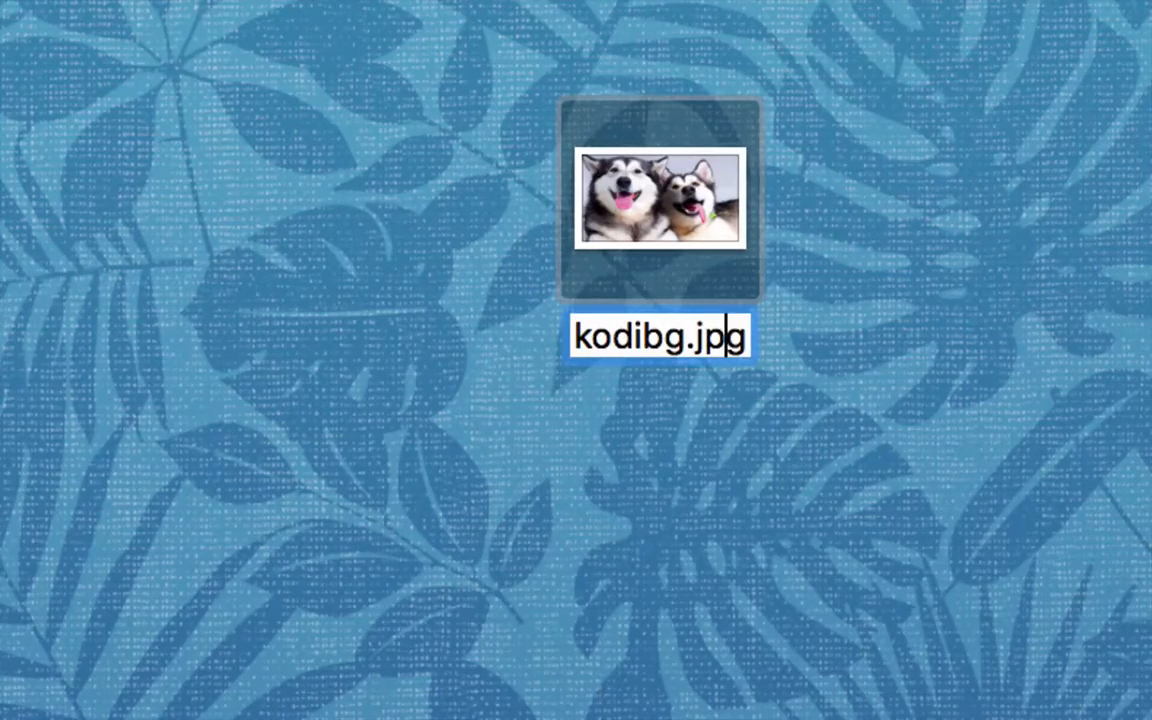
left_click(810, 520)
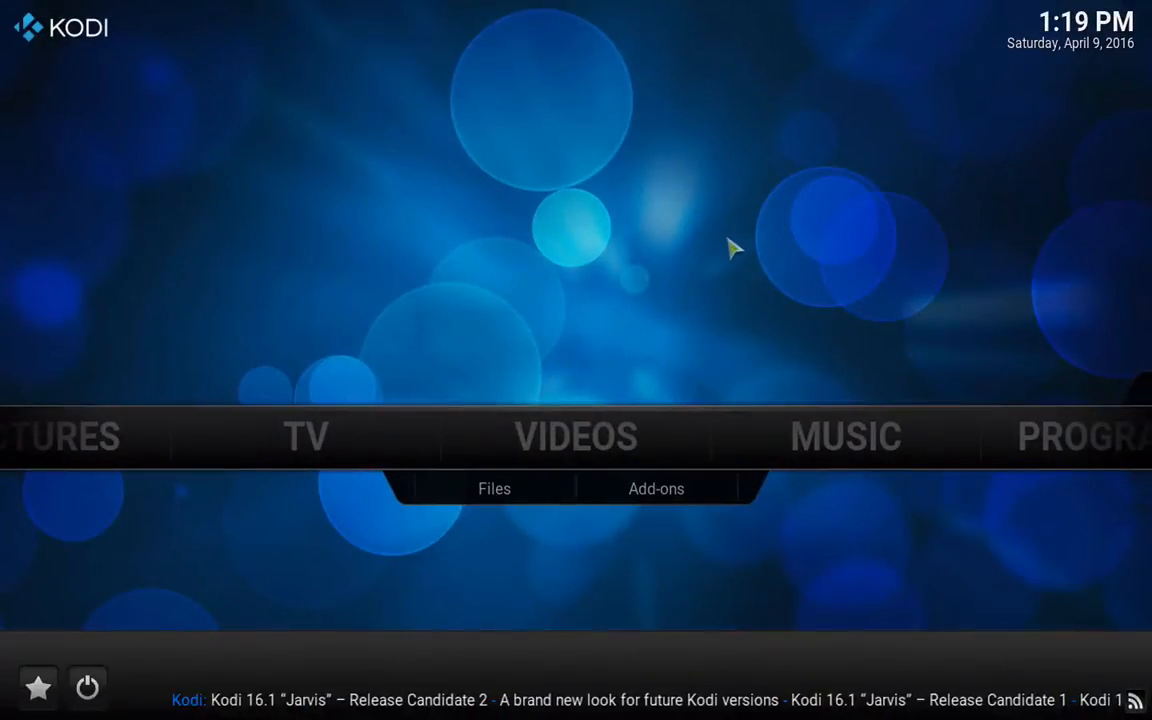
mouse_move(86, 688)
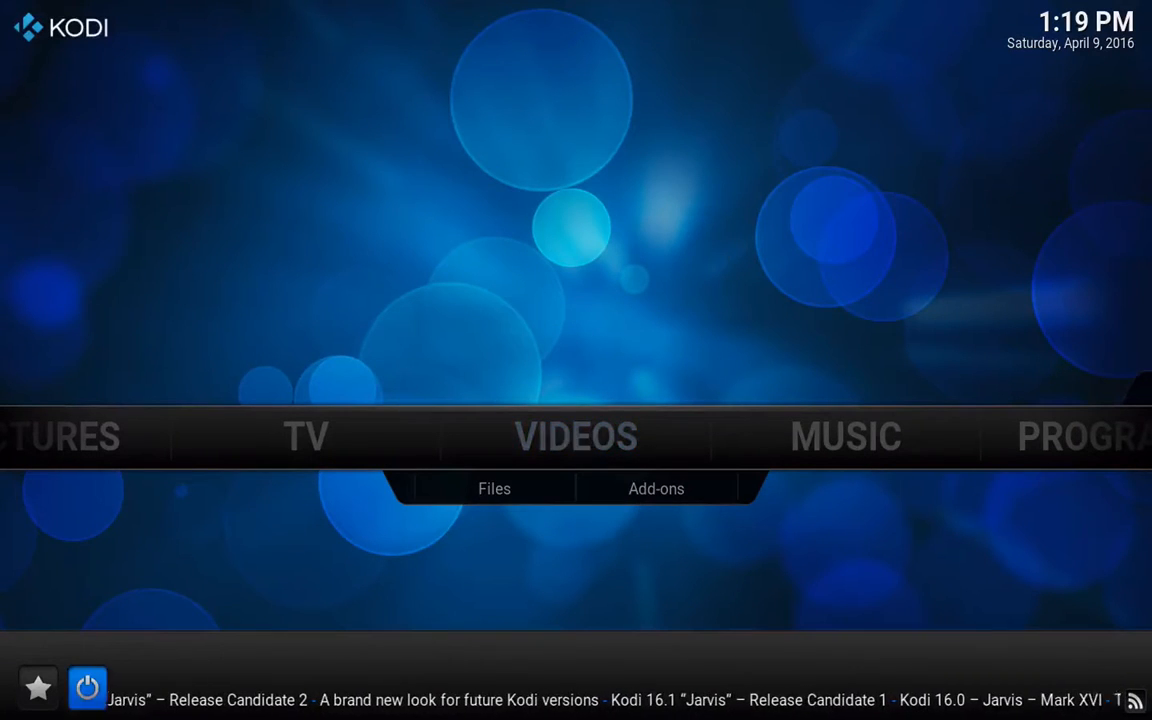
Go to System > Settings > Appearance and enter the Confluence skin's own settings.
scroll("right", 3)
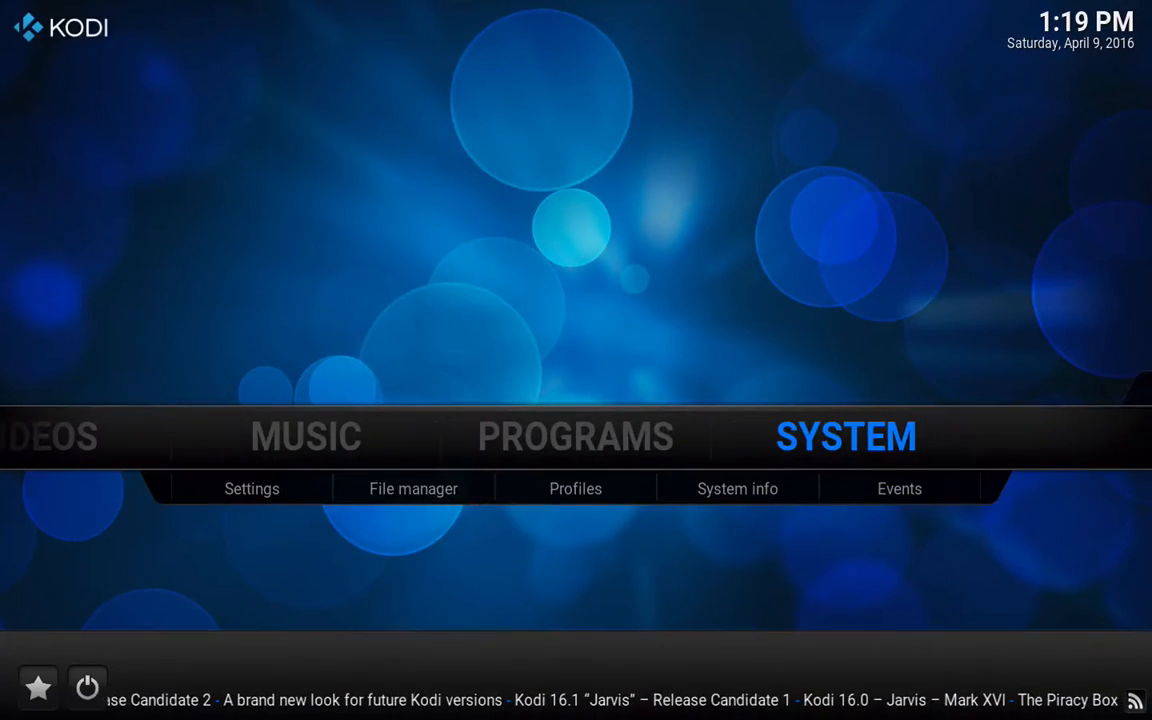
left_click(252, 488)
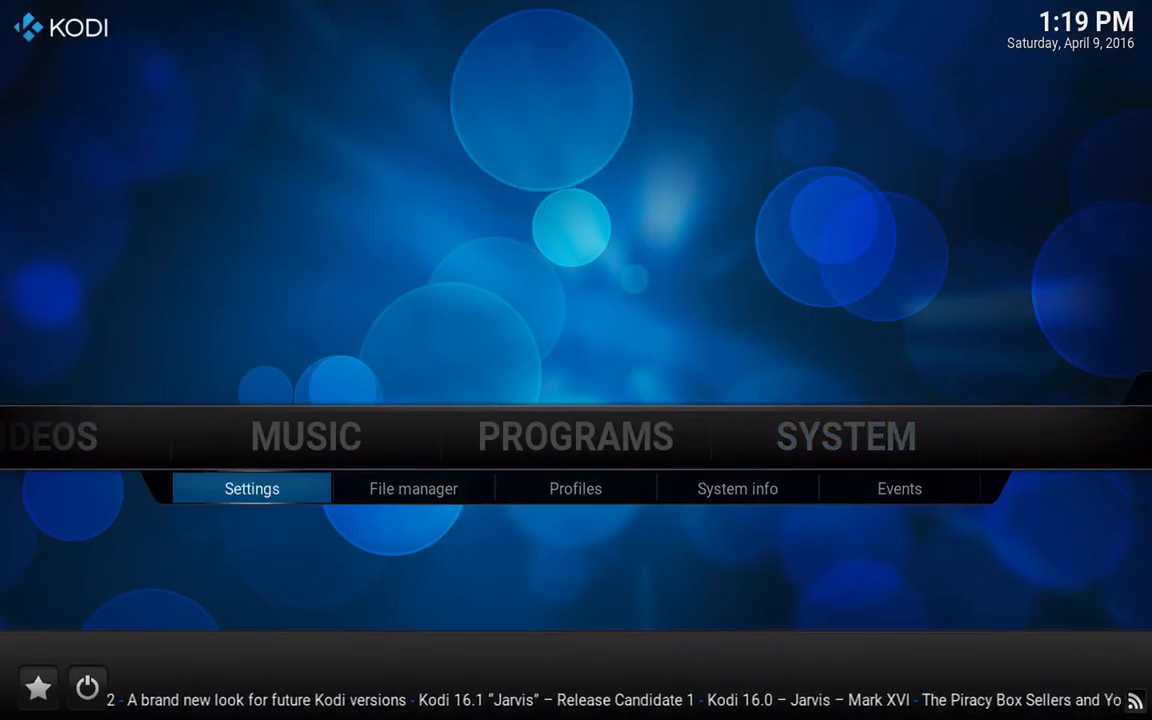
left_click(252, 488)
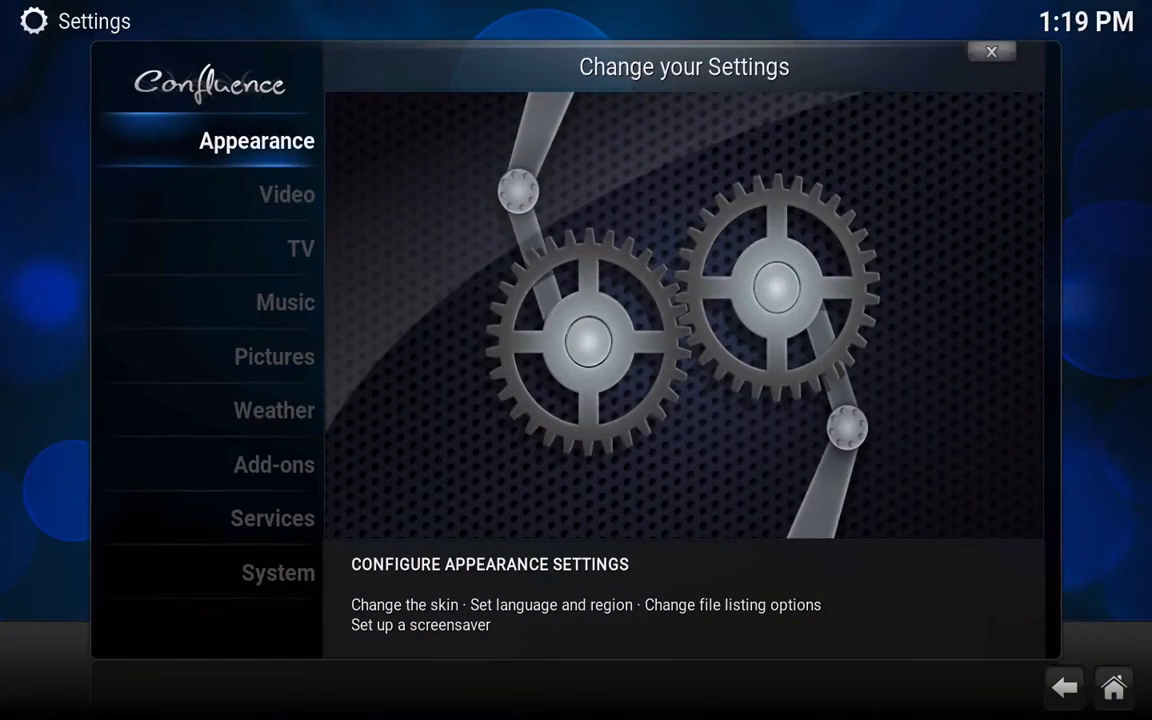
left_click(256, 140)
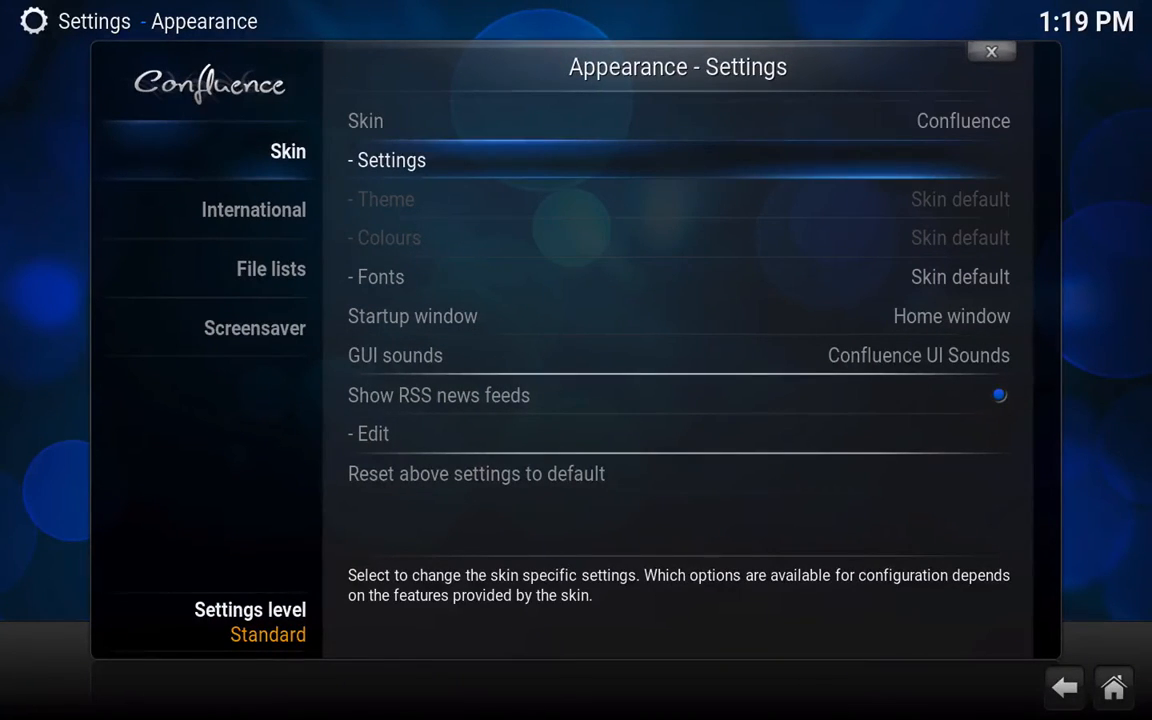
left_click(392, 160)
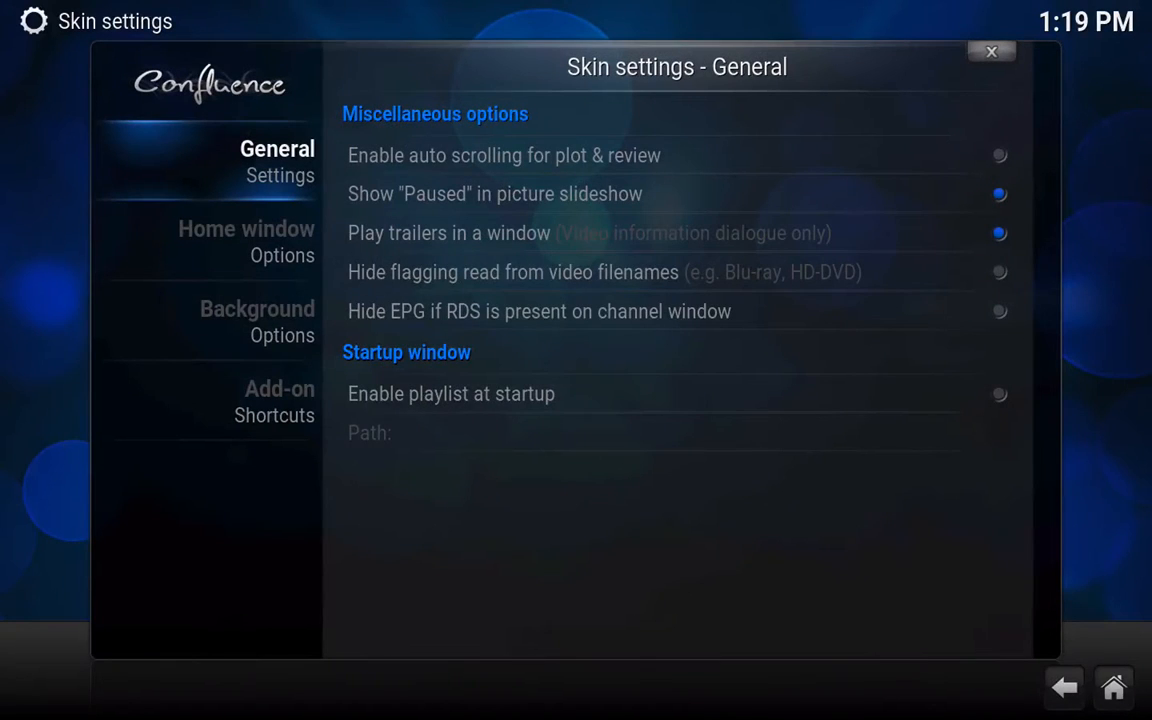
In the skin's Background options, enable the custom background and start choosing its image path.
left_click(256, 320)
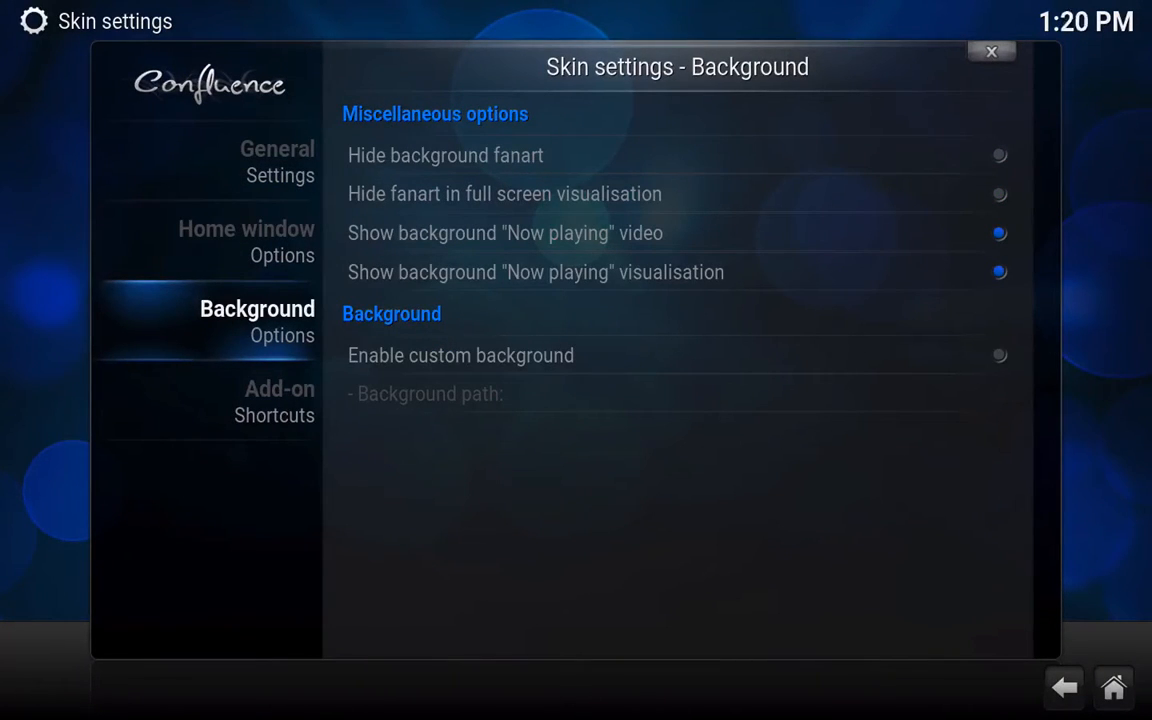
mouse_move(460, 356)
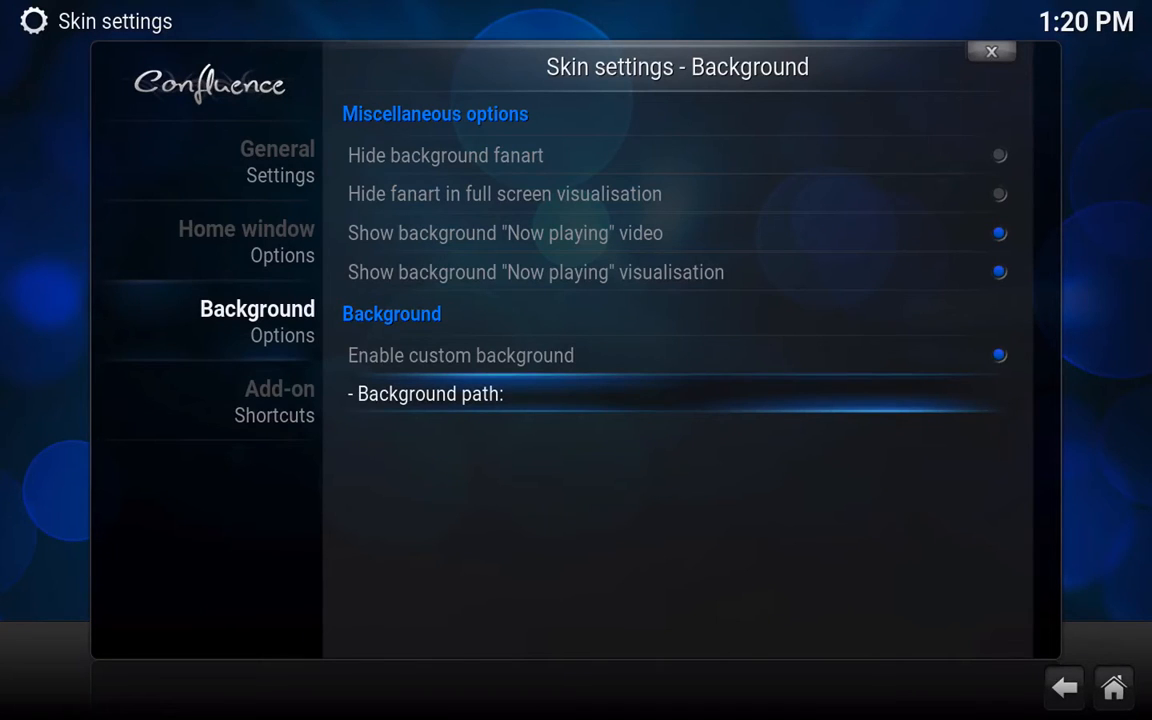
left_click(676, 394)
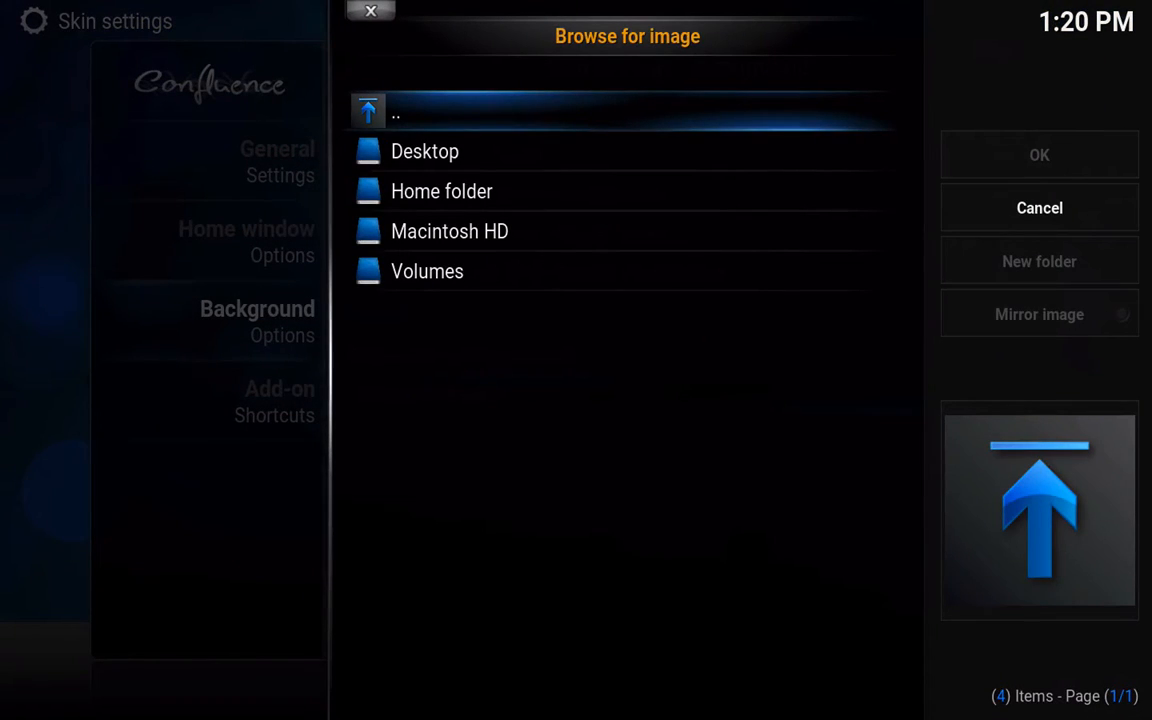
Browse to the Desktop and accept kodibg.jpg as the custom background image.
left_click(424, 152)
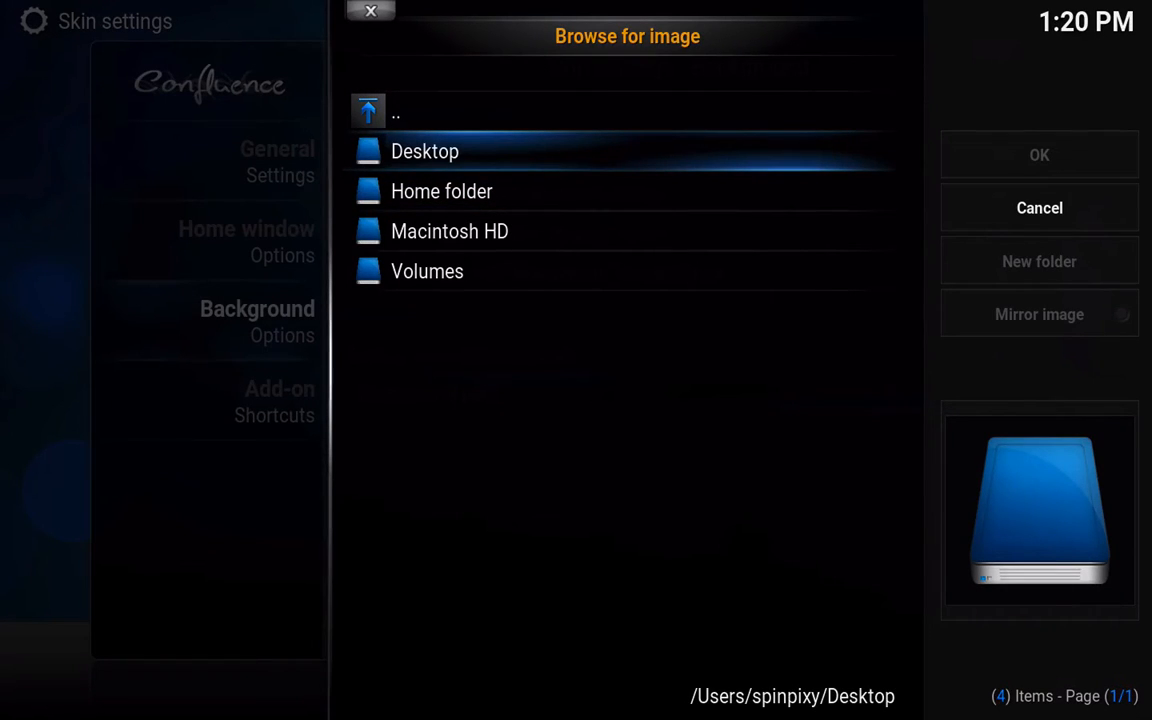
double_click(424, 152)
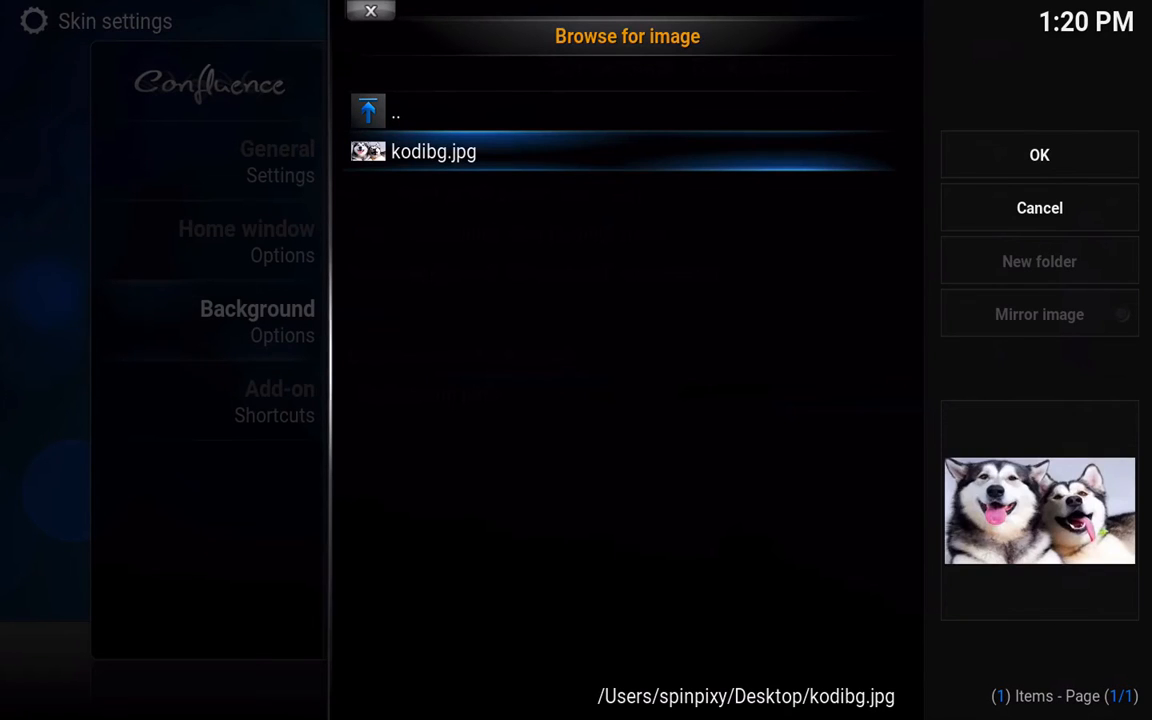
left_click(1040, 154)
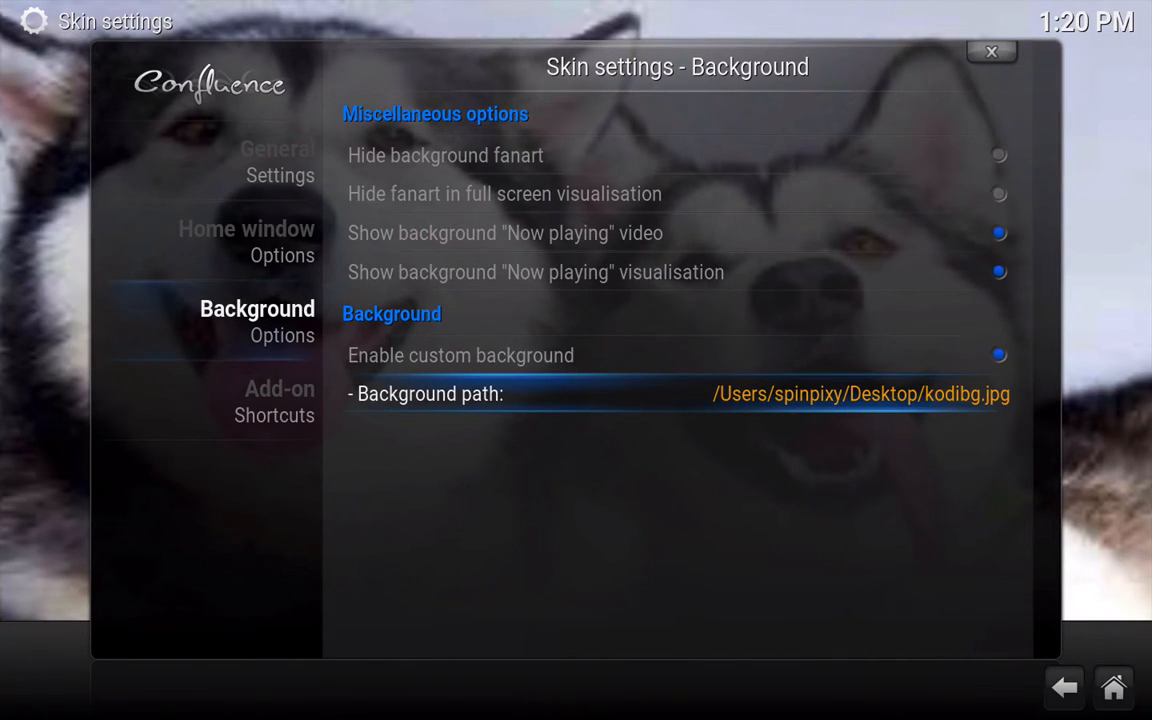
left_click(1064, 688)
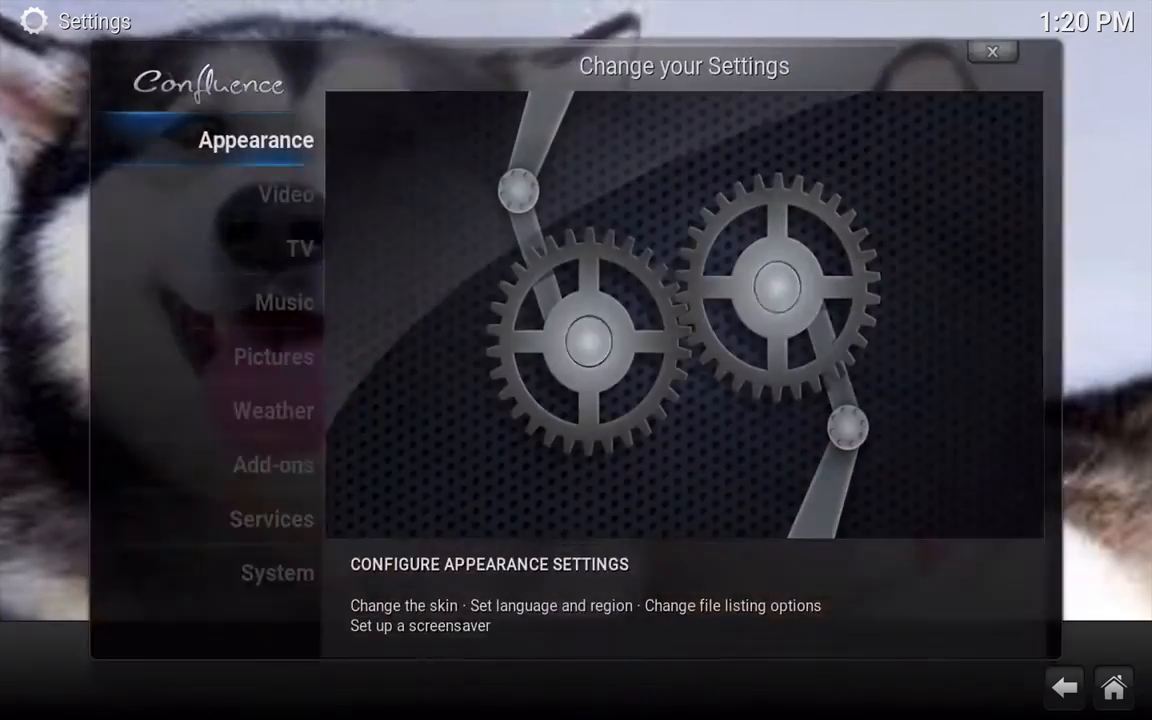
left_click(992, 52)
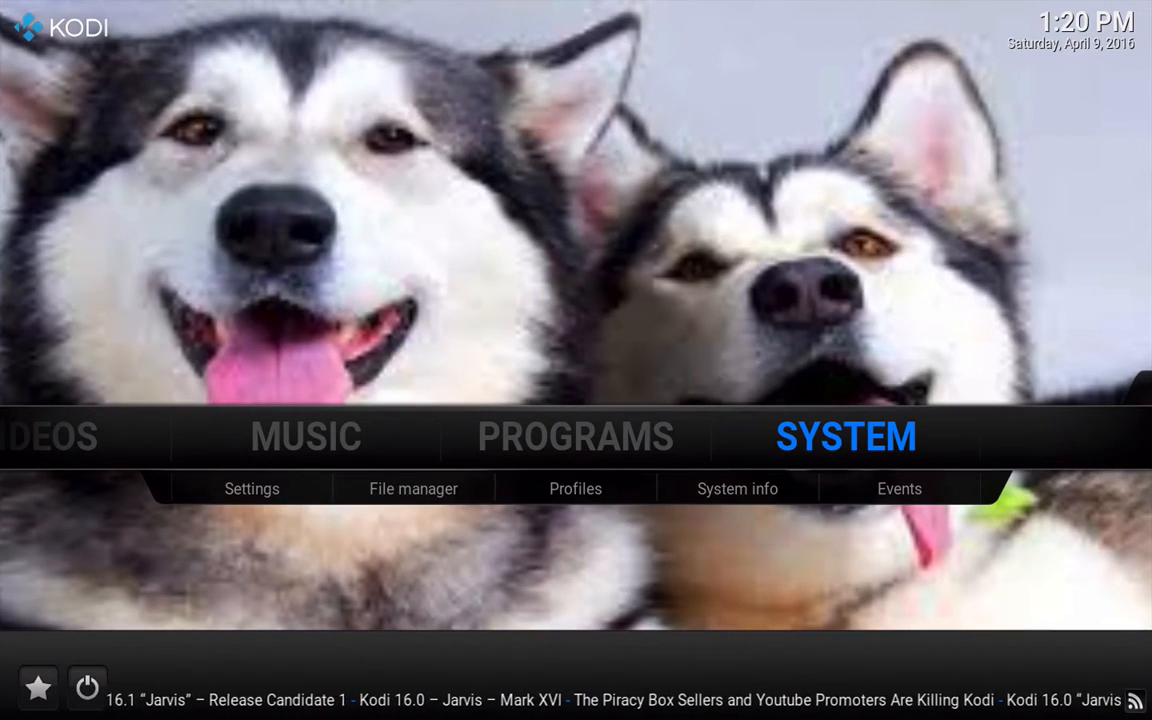
scroll("left", 3)
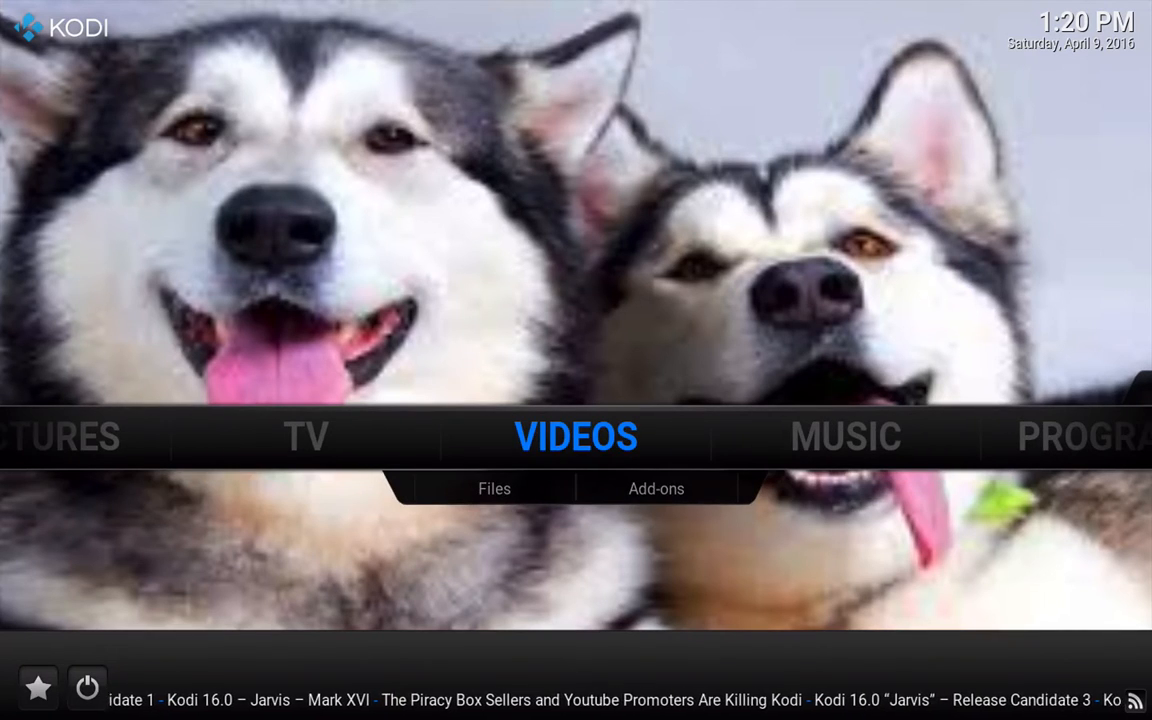
left_click(494, 488)
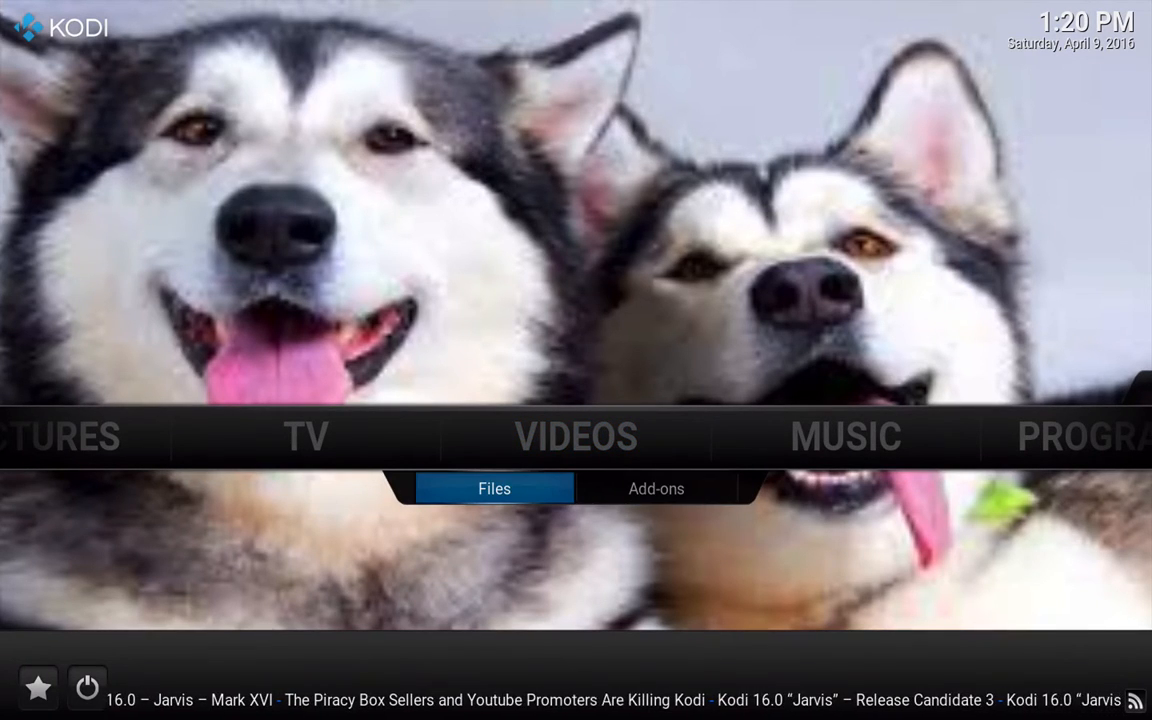
left_click(576, 436)
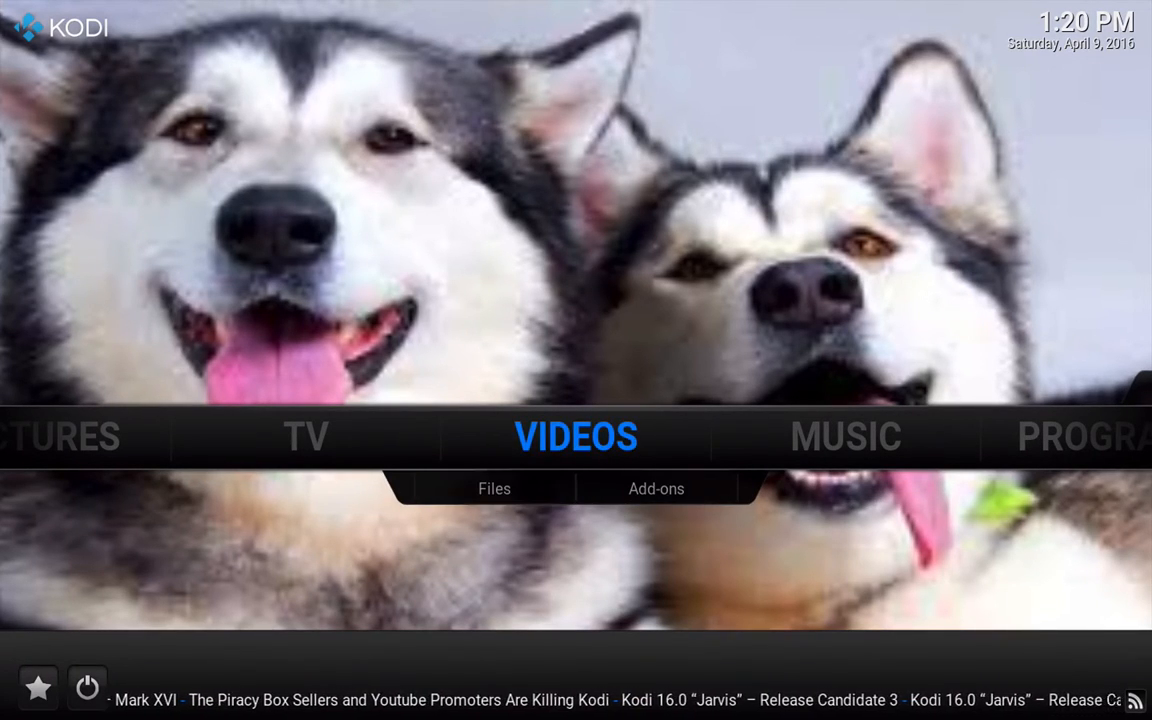
scroll("right", 3)
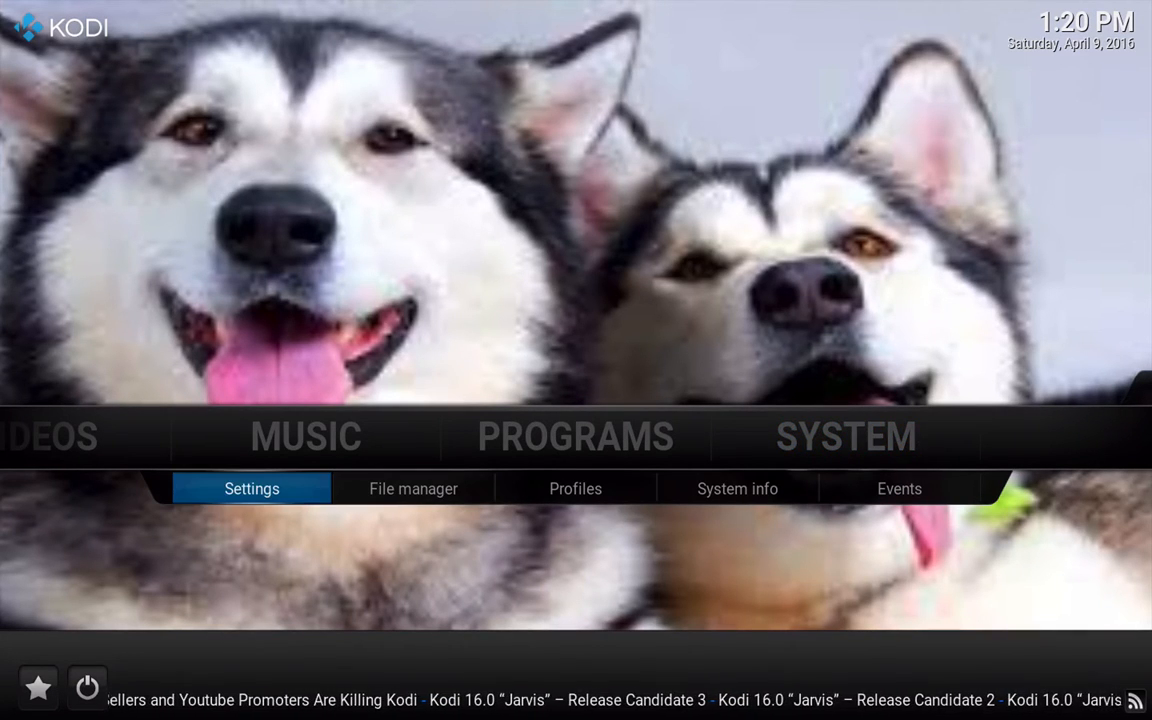
Return through Settings > Appearance > Skin settings to the Add-on shortcuts page.
left_click(252, 488)
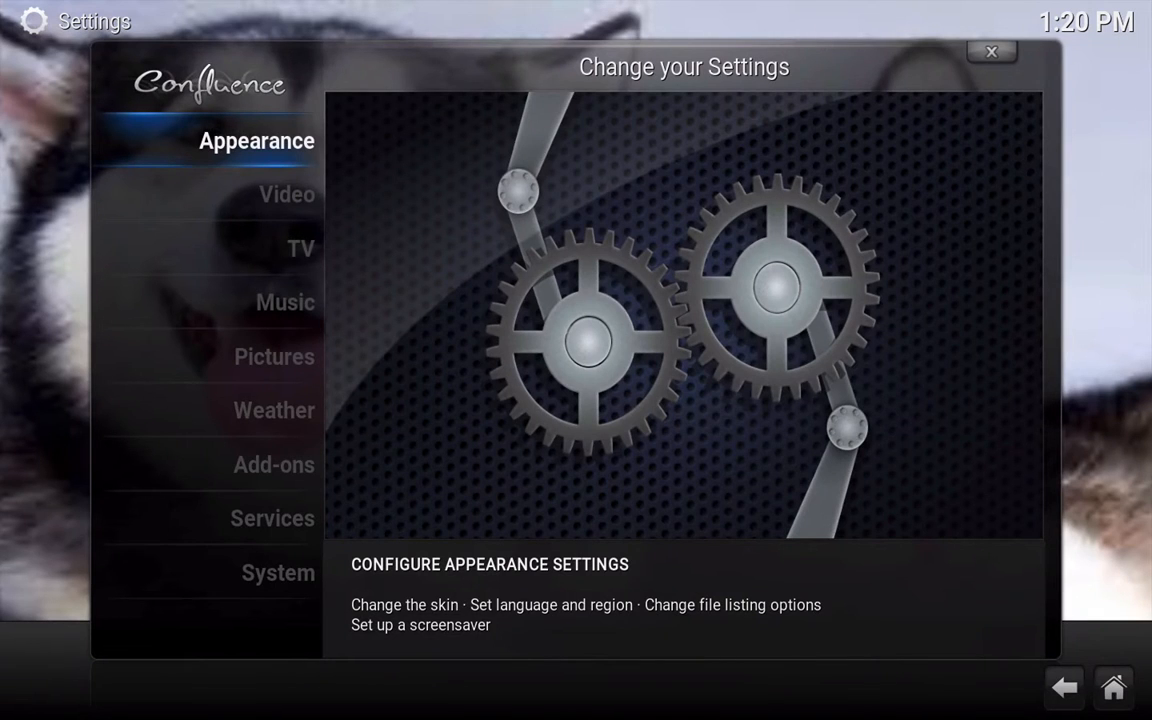
left_click(256, 140)
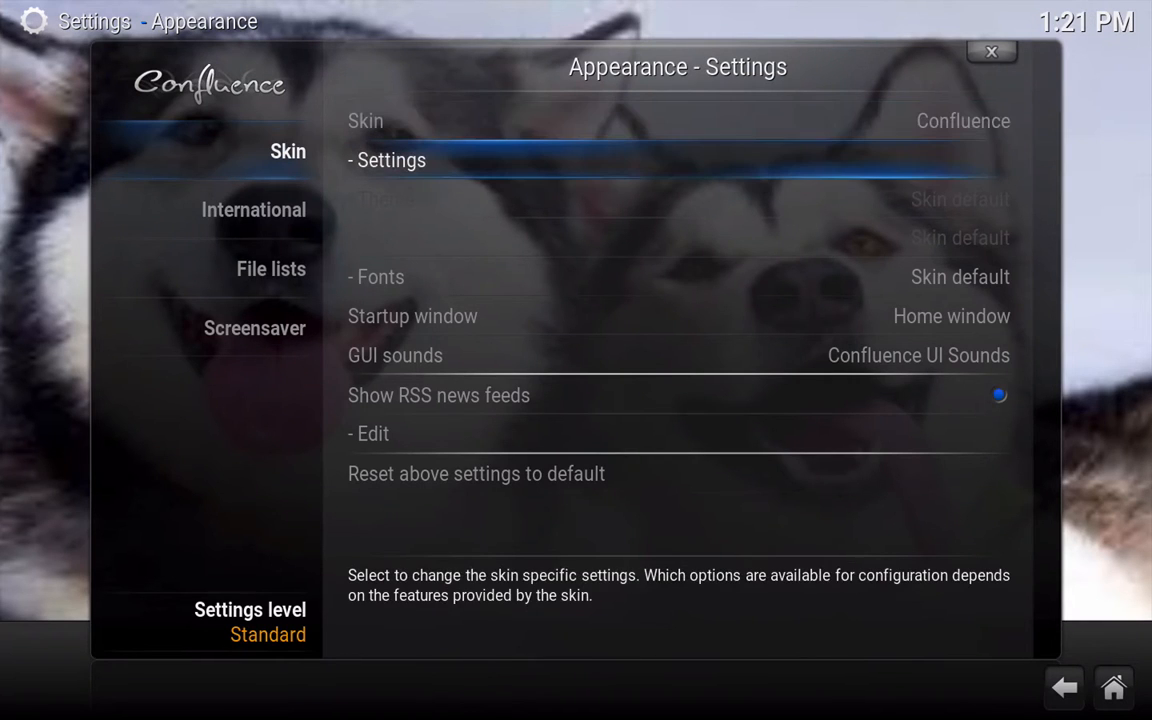
left_click(392, 160)
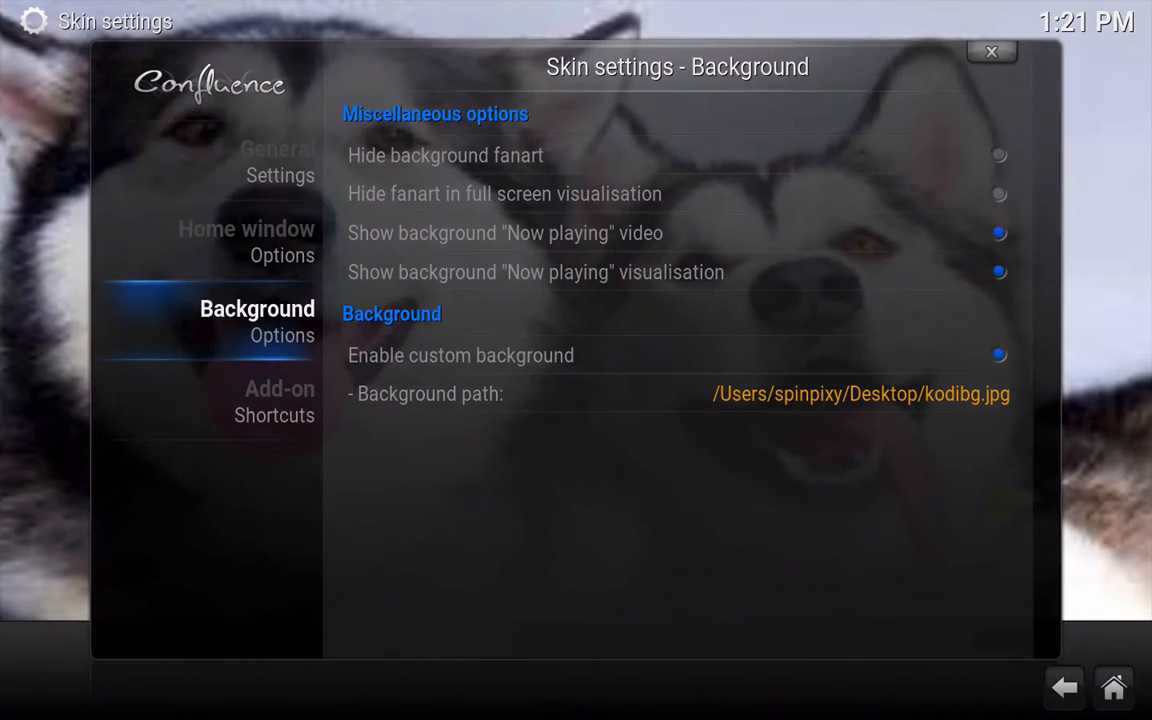
left_click(274, 400)
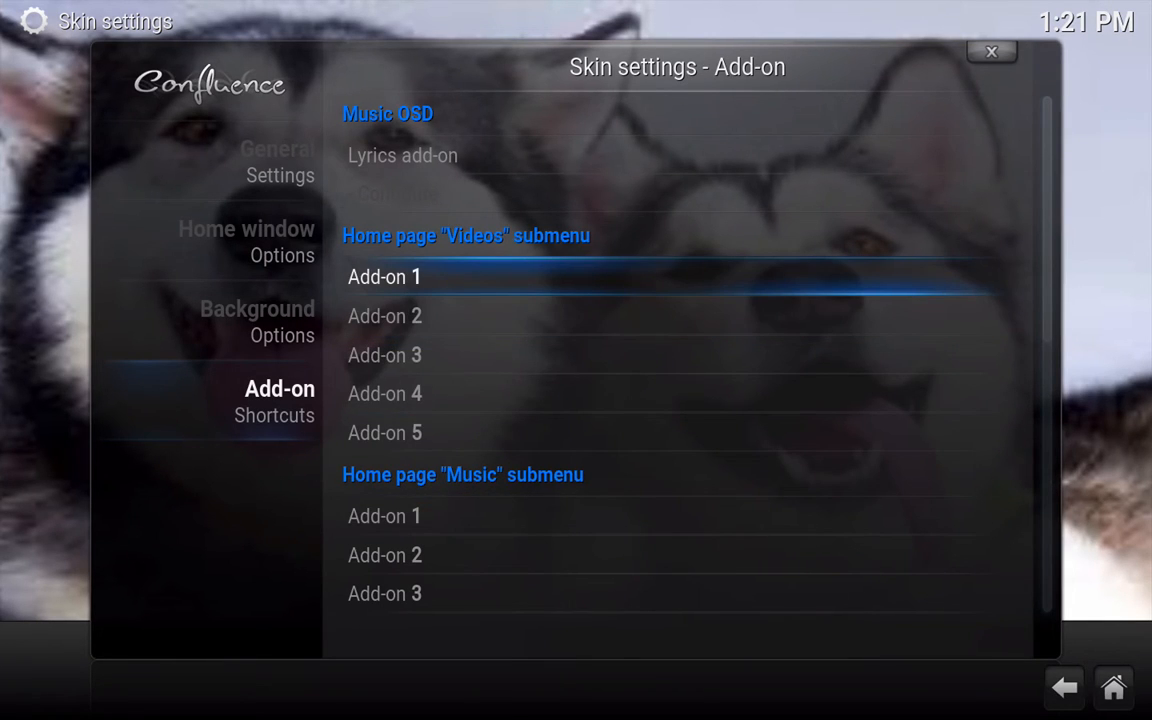
Set Videos shortcuts 1 and 2 to channel PEAR and Exodus.
left_click(384, 276)
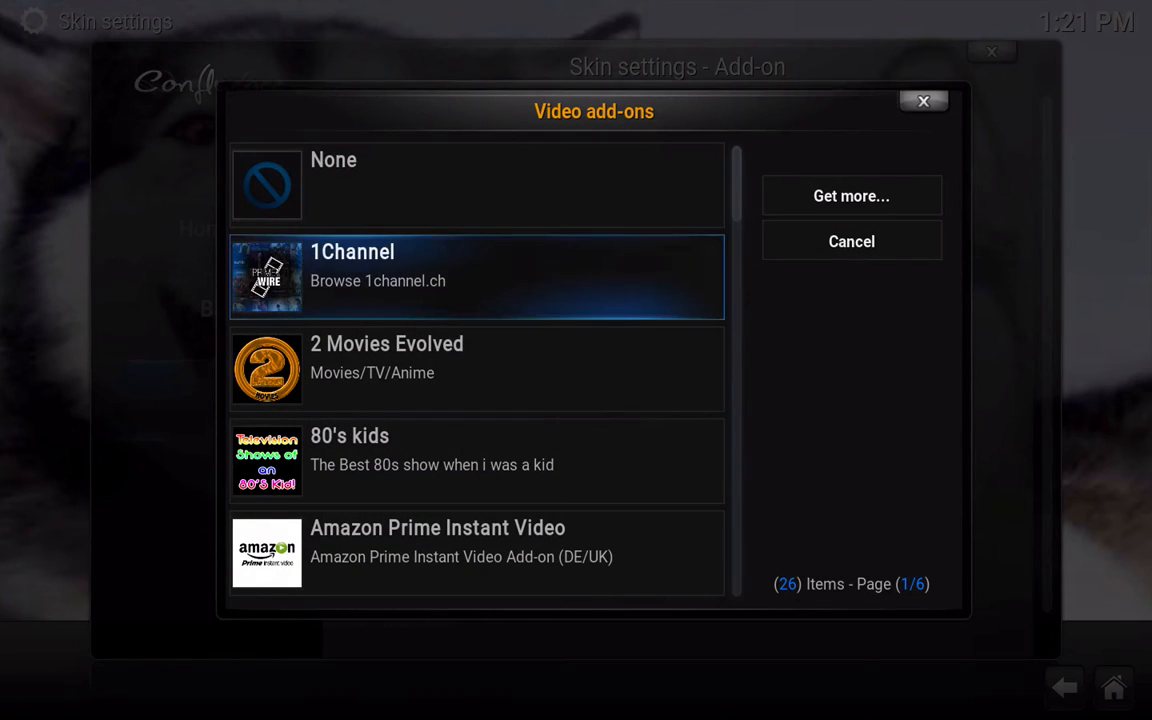
scroll("down", 3)
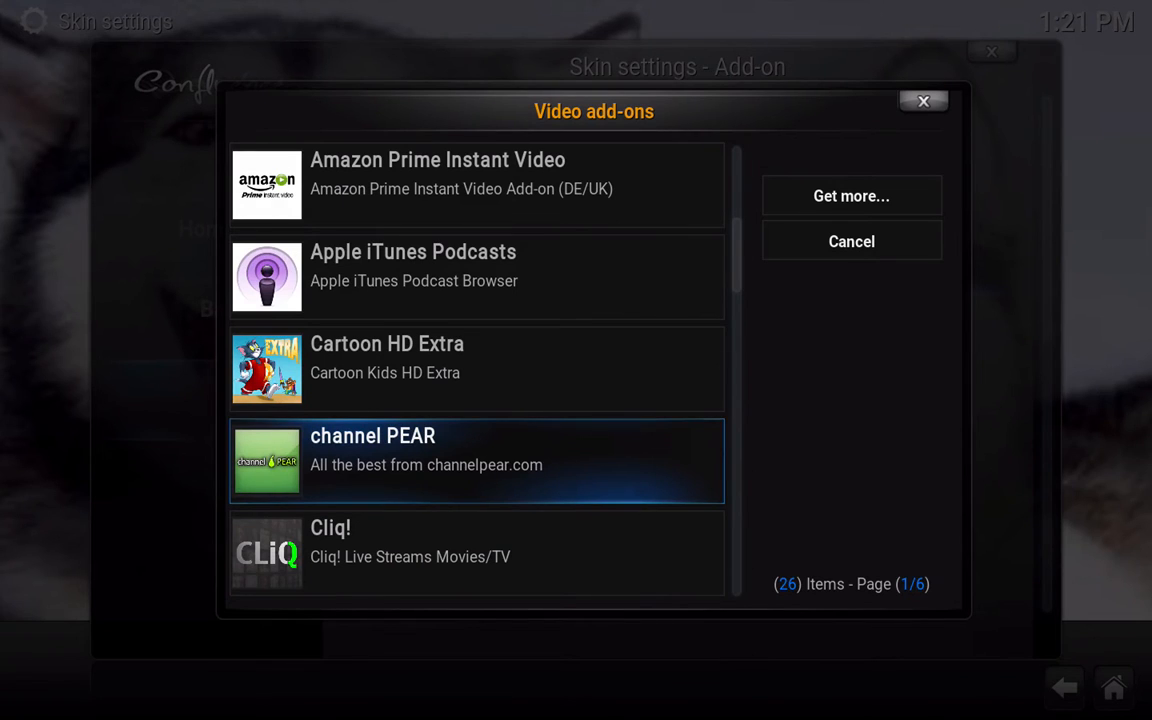
left_click(476, 460)
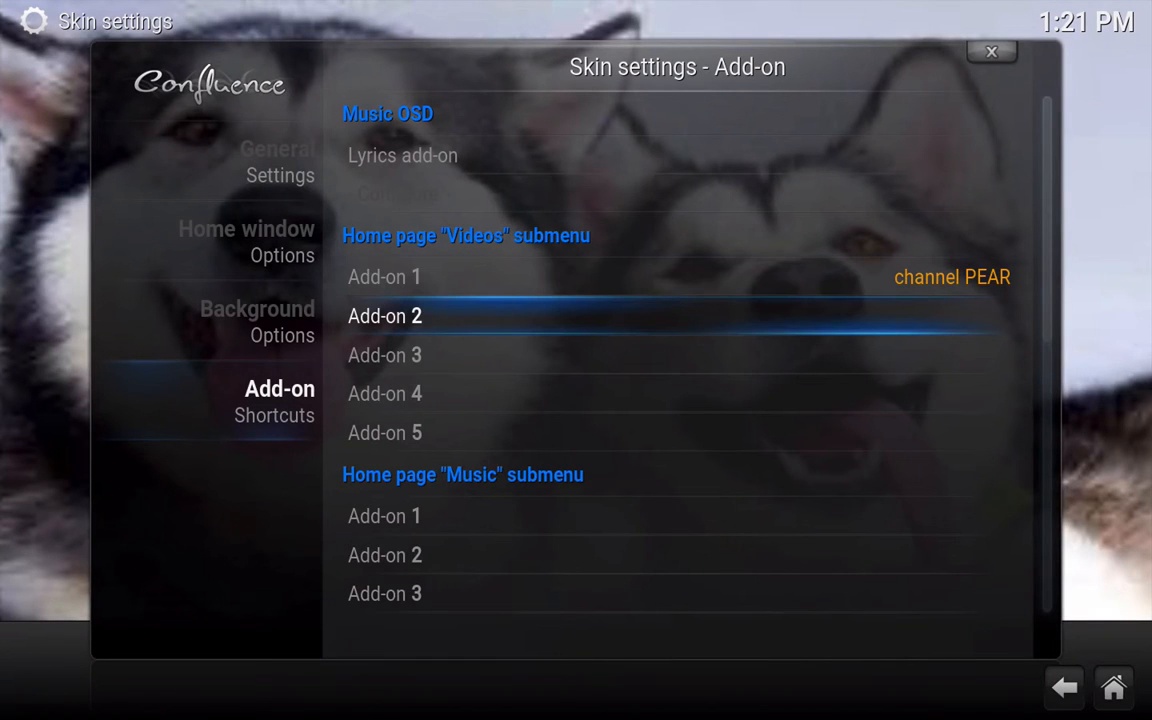
left_click(384, 316)
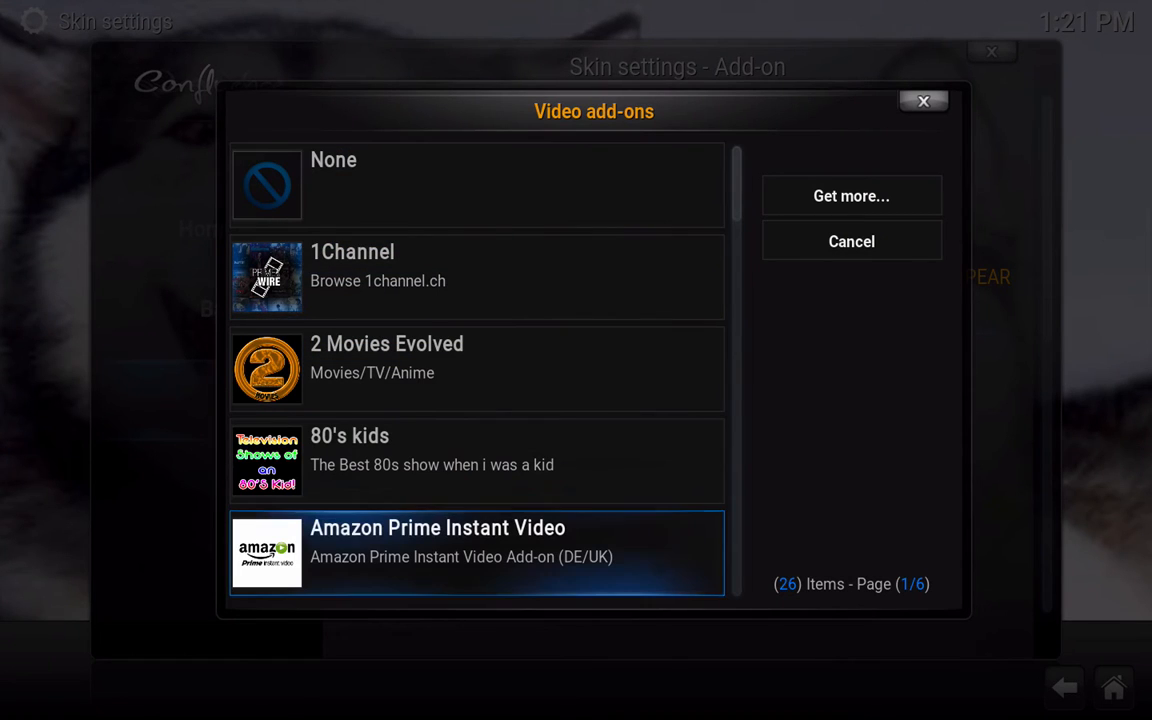
scroll("down", 3)
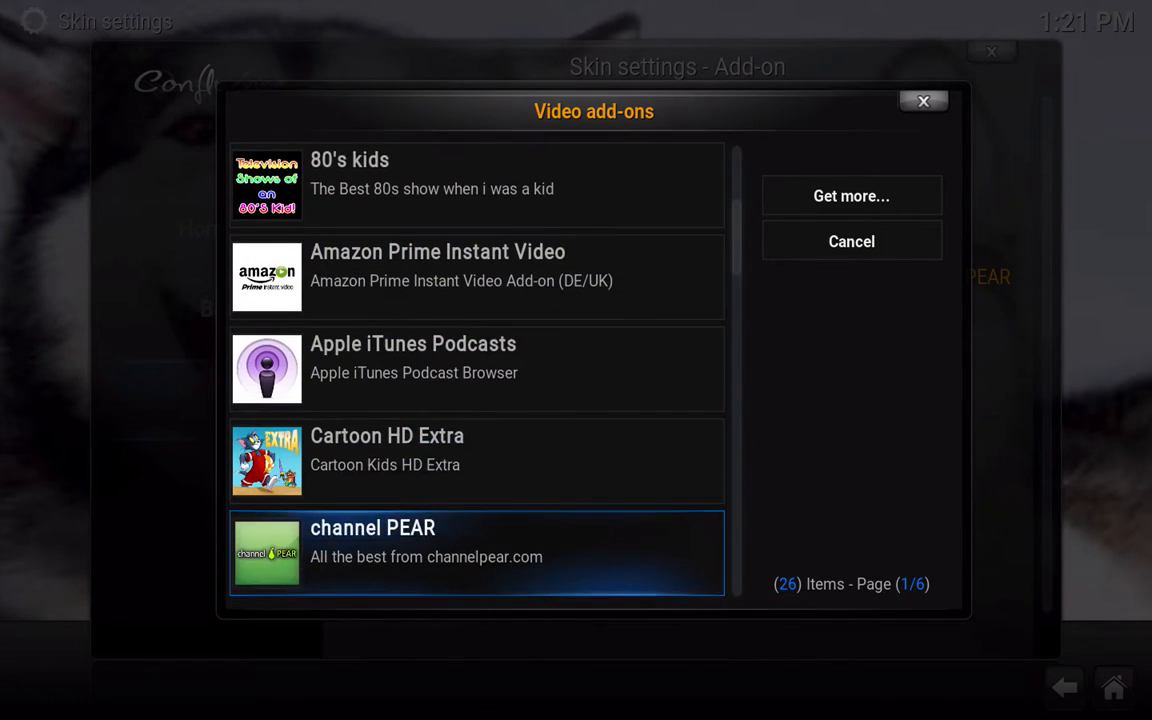
scroll("down", 3)
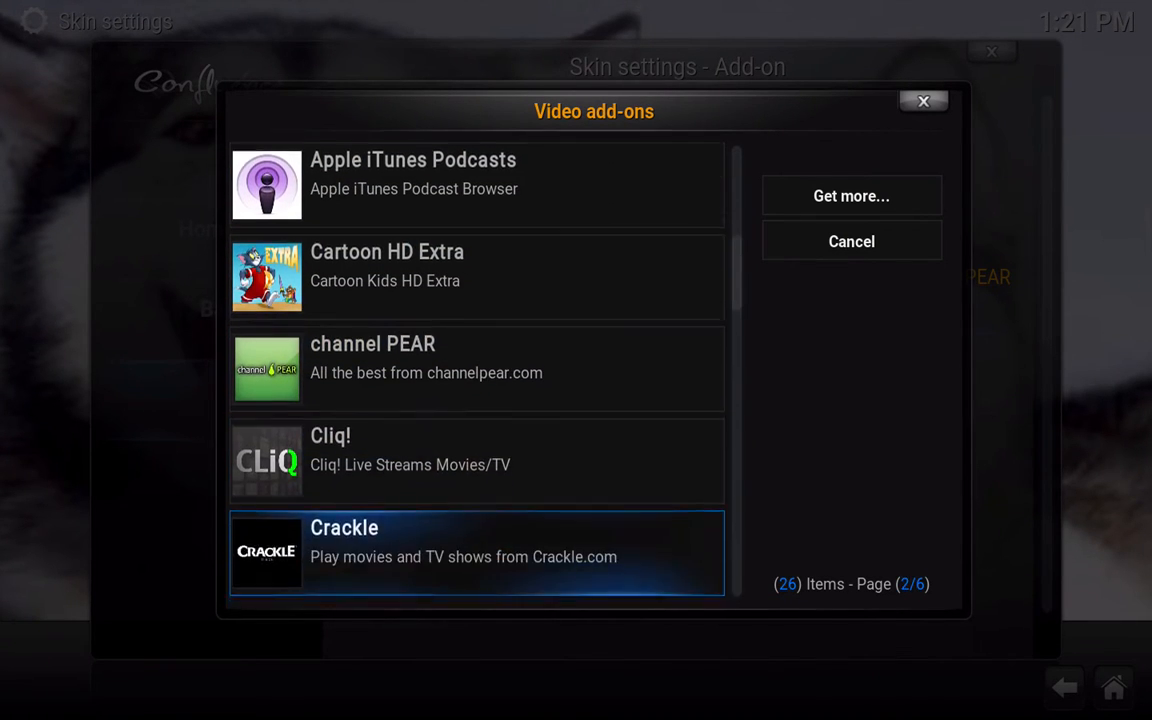
scroll("down", 3)
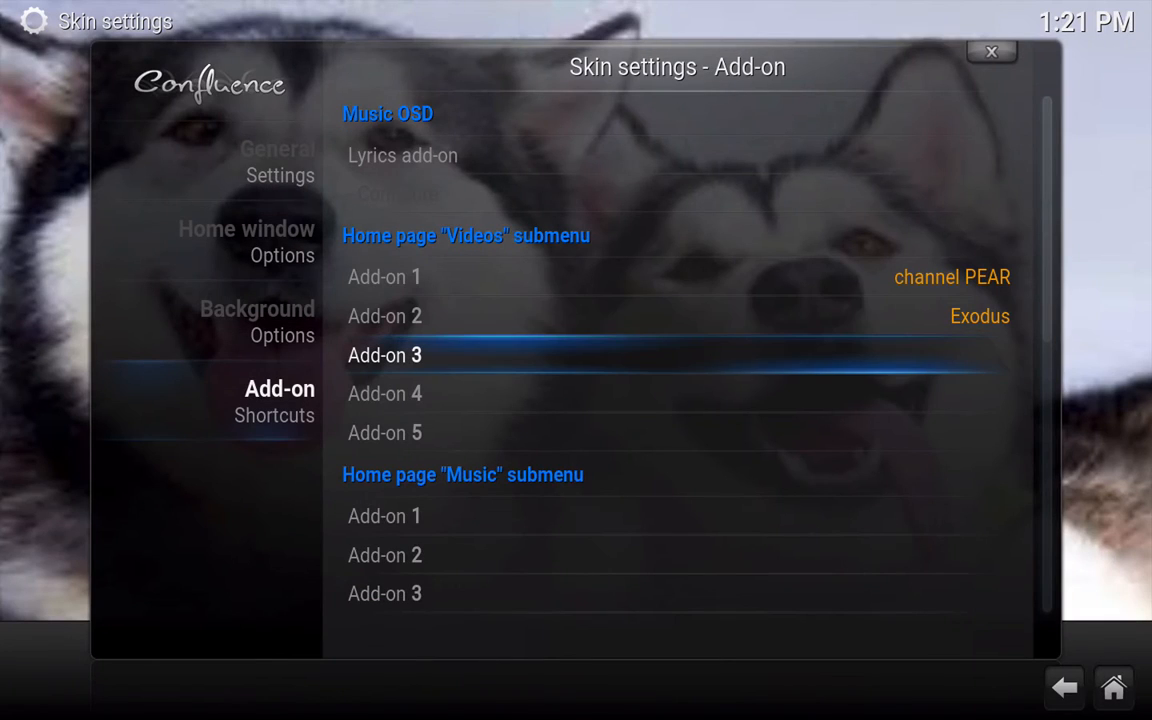
Set Videos shortcuts 3, 4 and 5 to YouTube, Veetle and Icefilms.
left_click(384, 356)
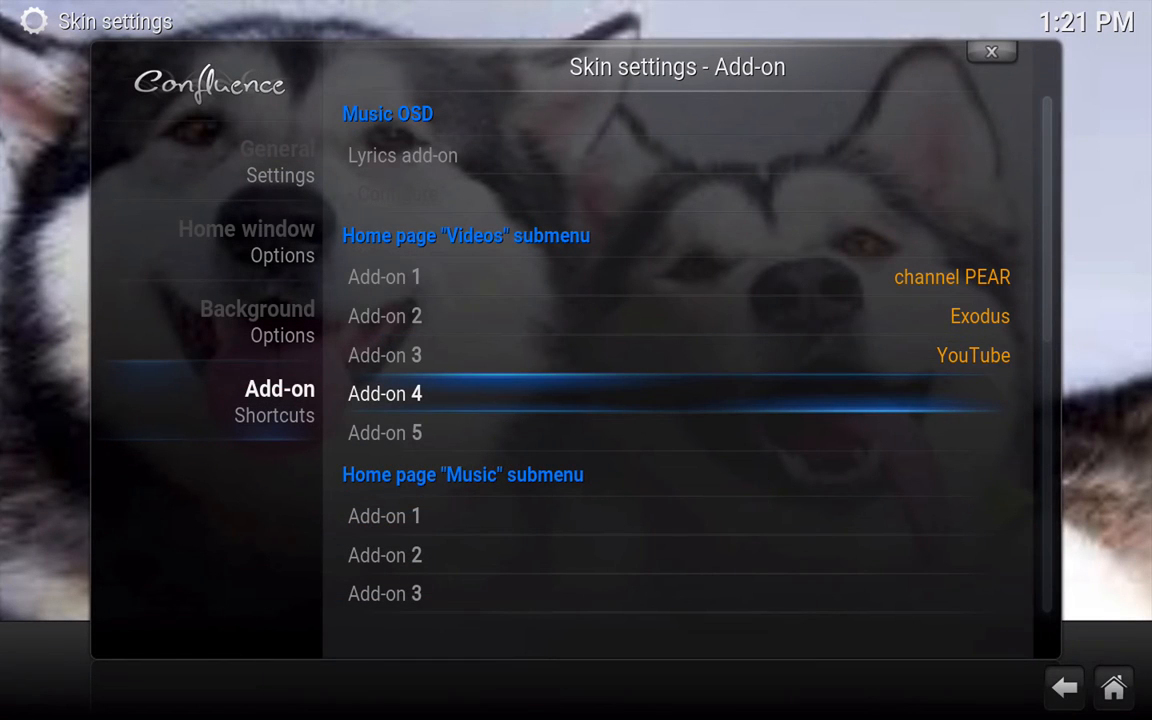
left_click(384, 392)
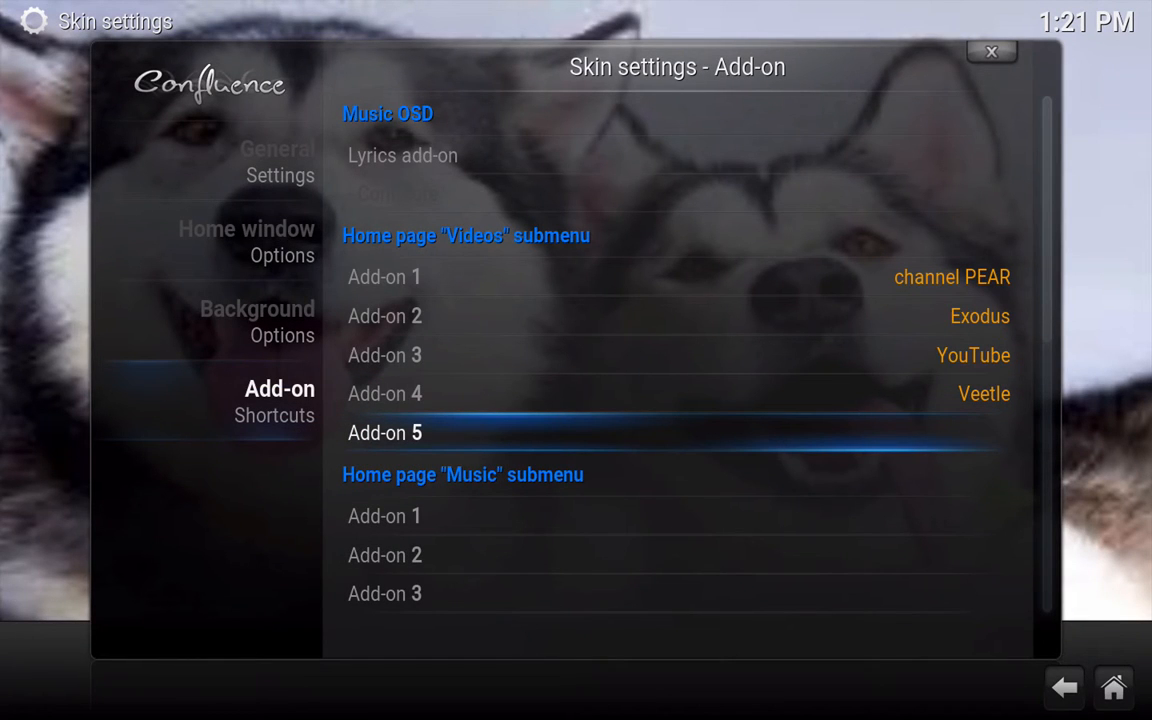
left_click(384, 432)
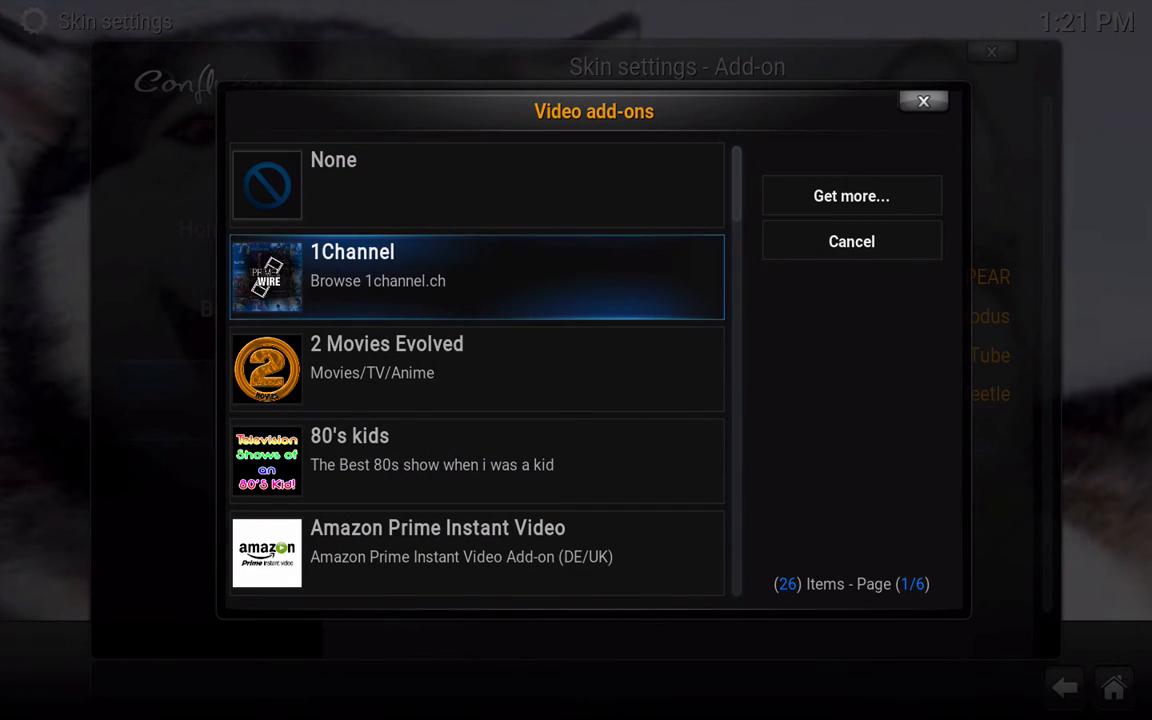
scroll("down", 3)
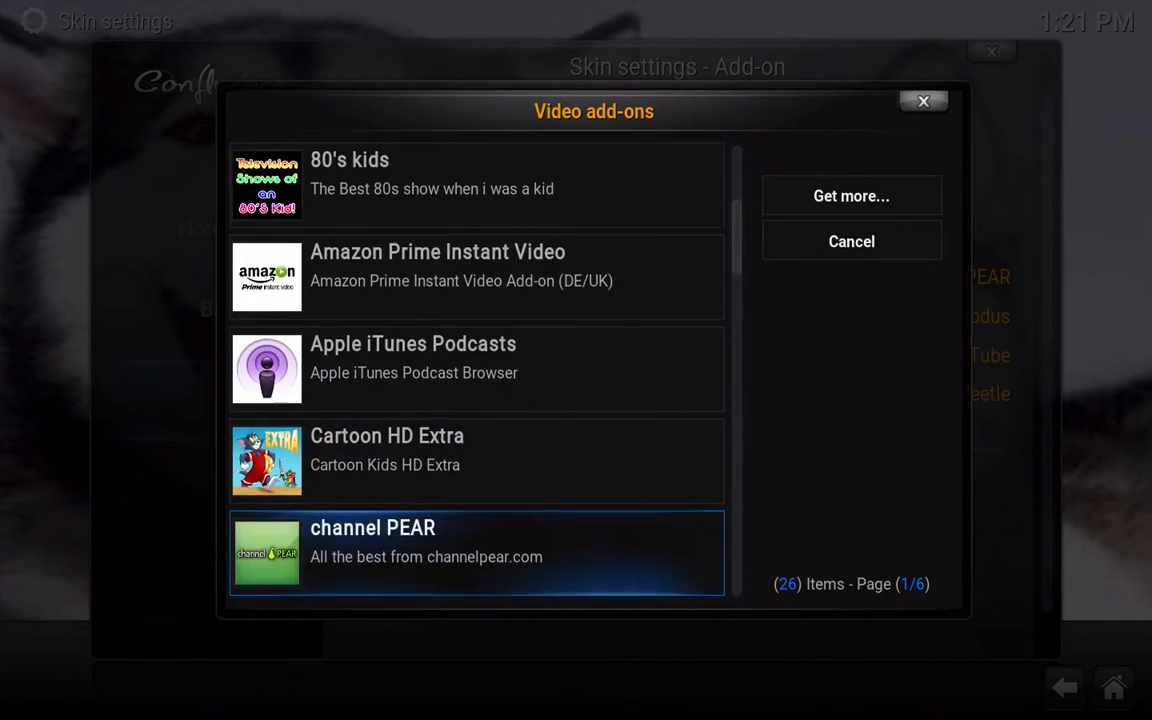
scroll("down", 3)
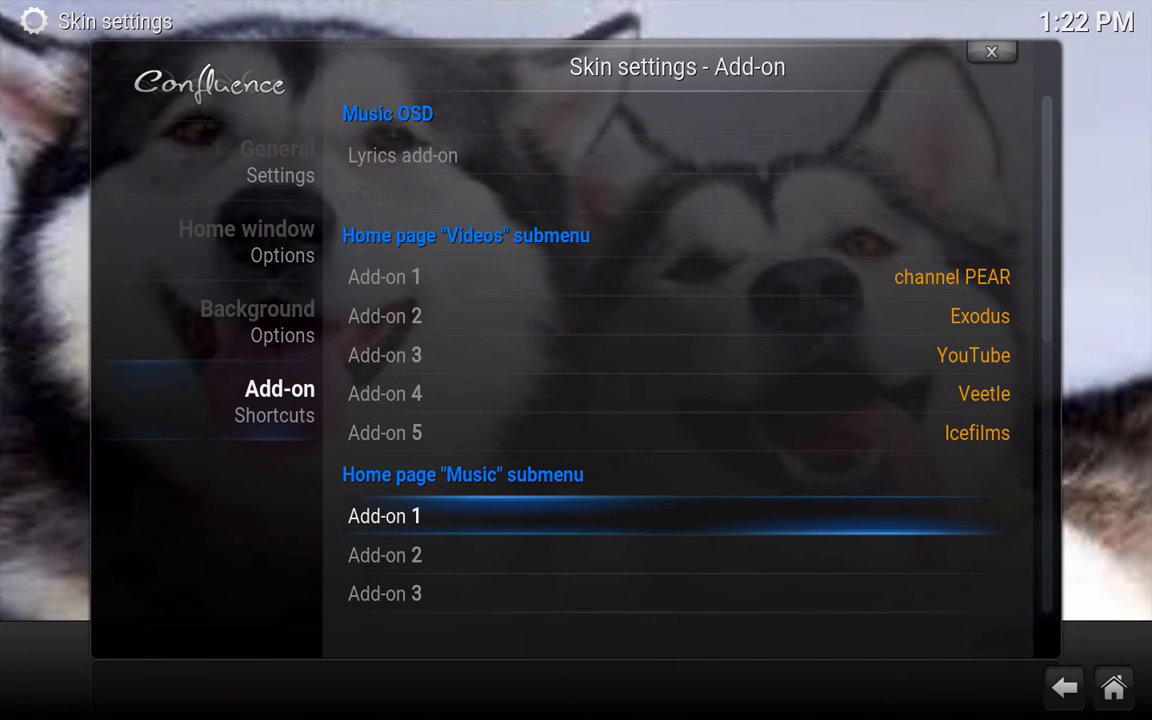
Set the first Music shortcut to MixCloud and go back to the home screen.
left_click(384, 516)
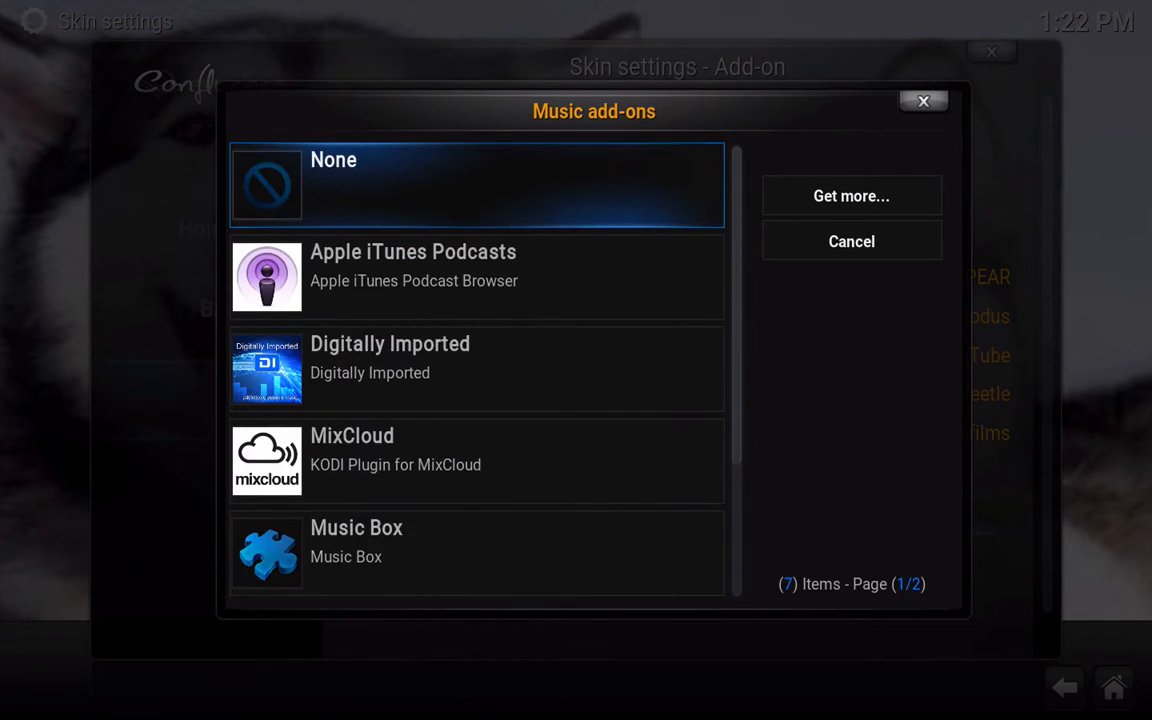
scroll("down", 3)
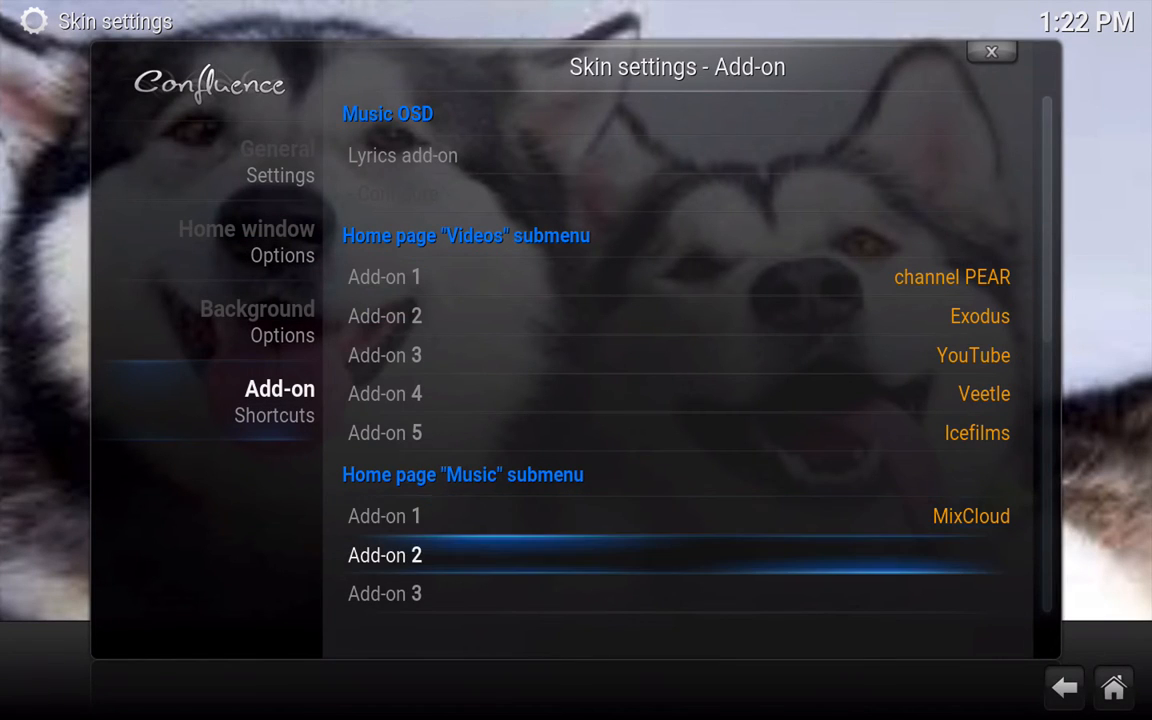
left_click(384, 556)
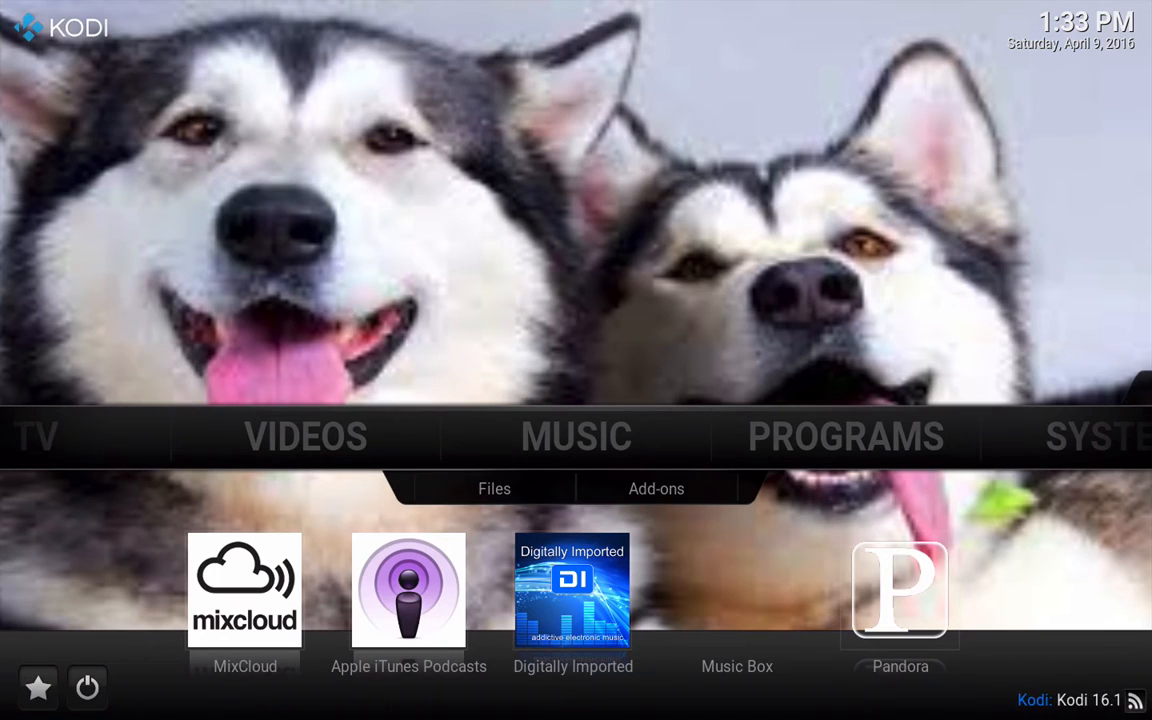
From the home Music section, enter Add-ons and Get More to list installable music add-ons.
left_click(576, 436)
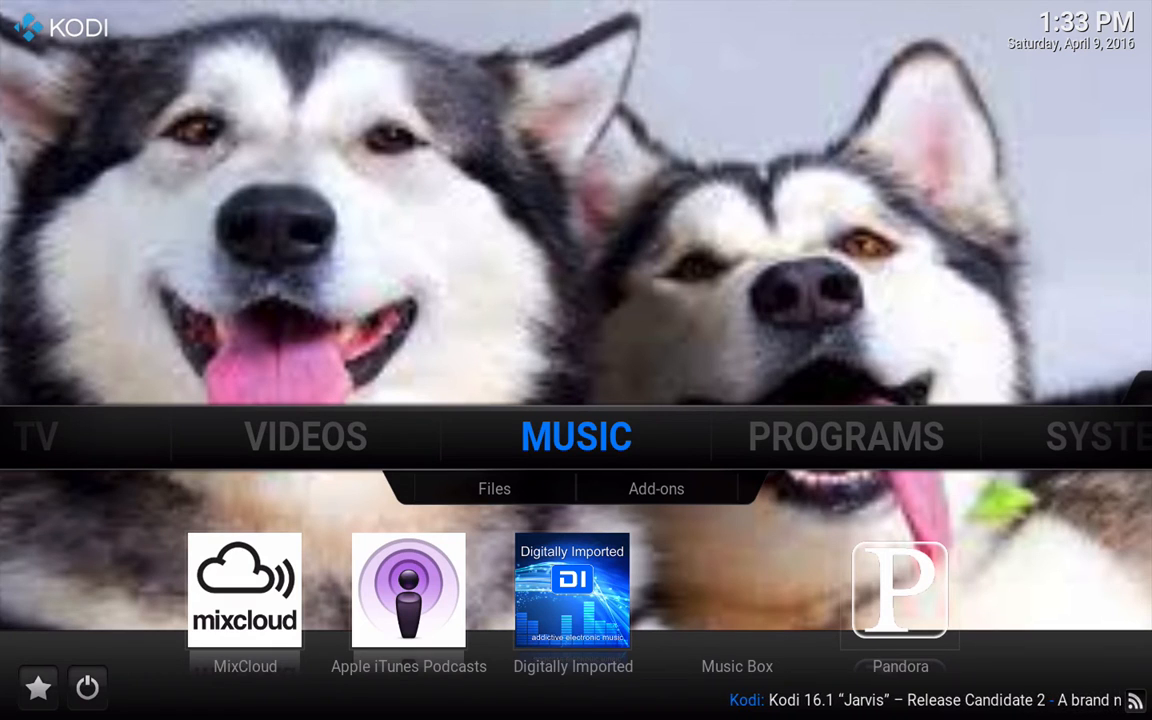
left_click(494, 488)
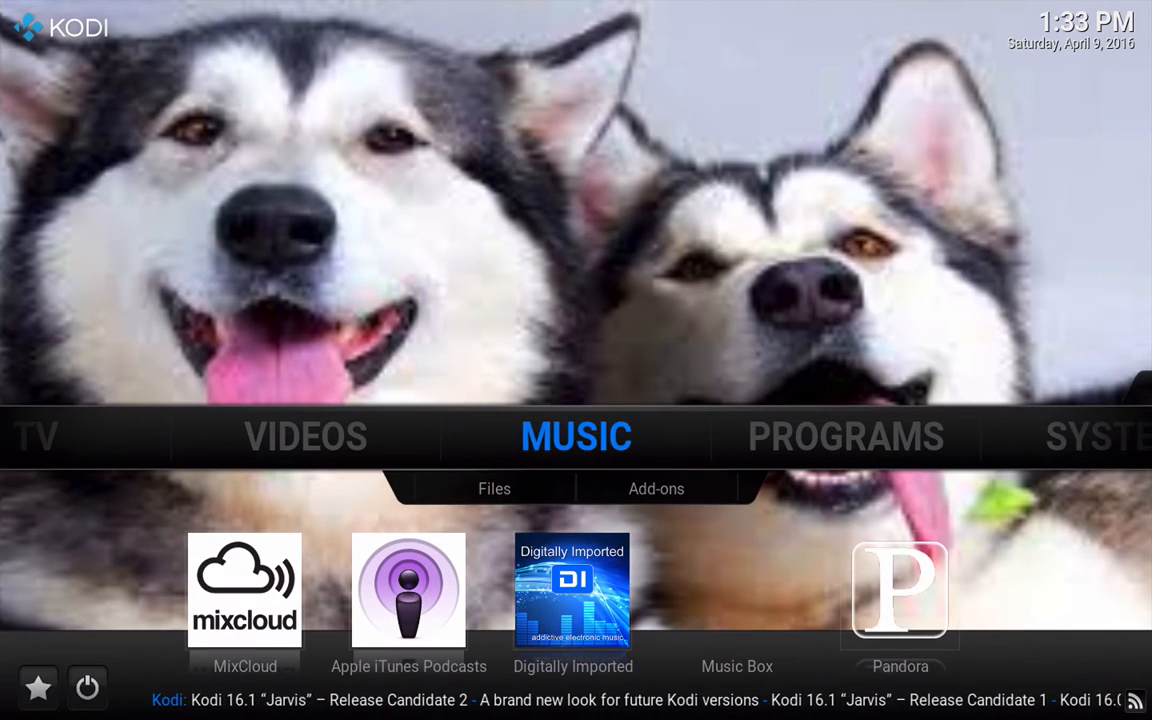
left_click(656, 488)
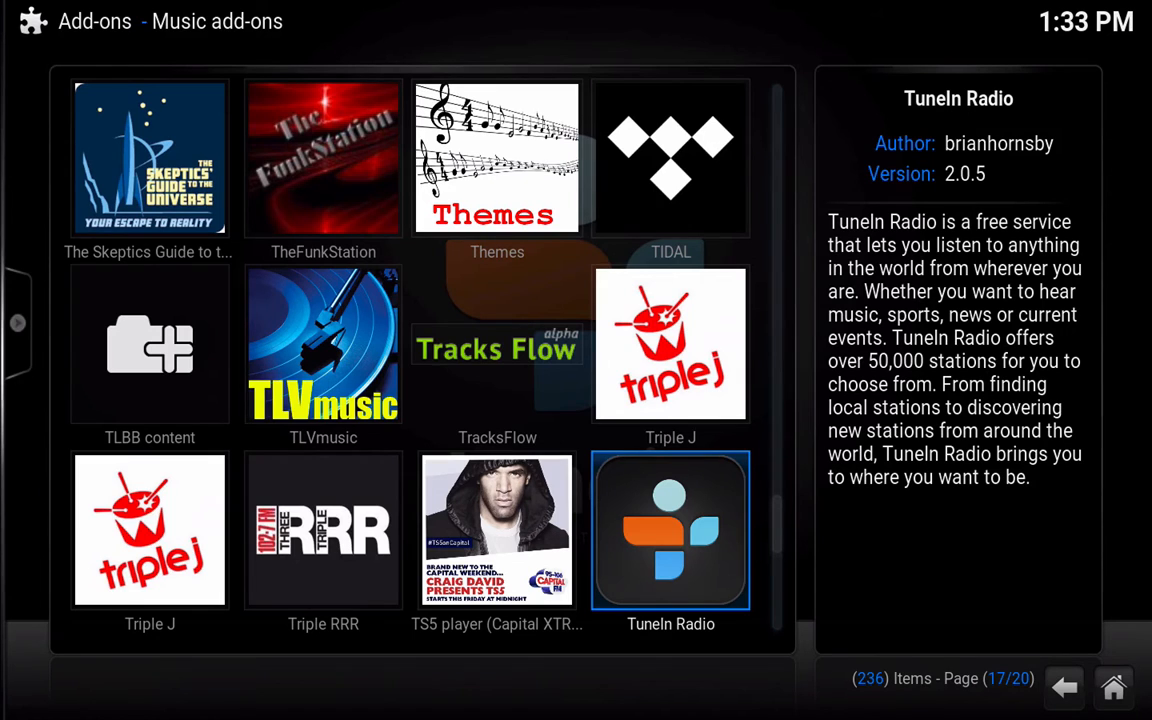
Find VEVO in the music add-ons list and install it.
scroll("down", 3)
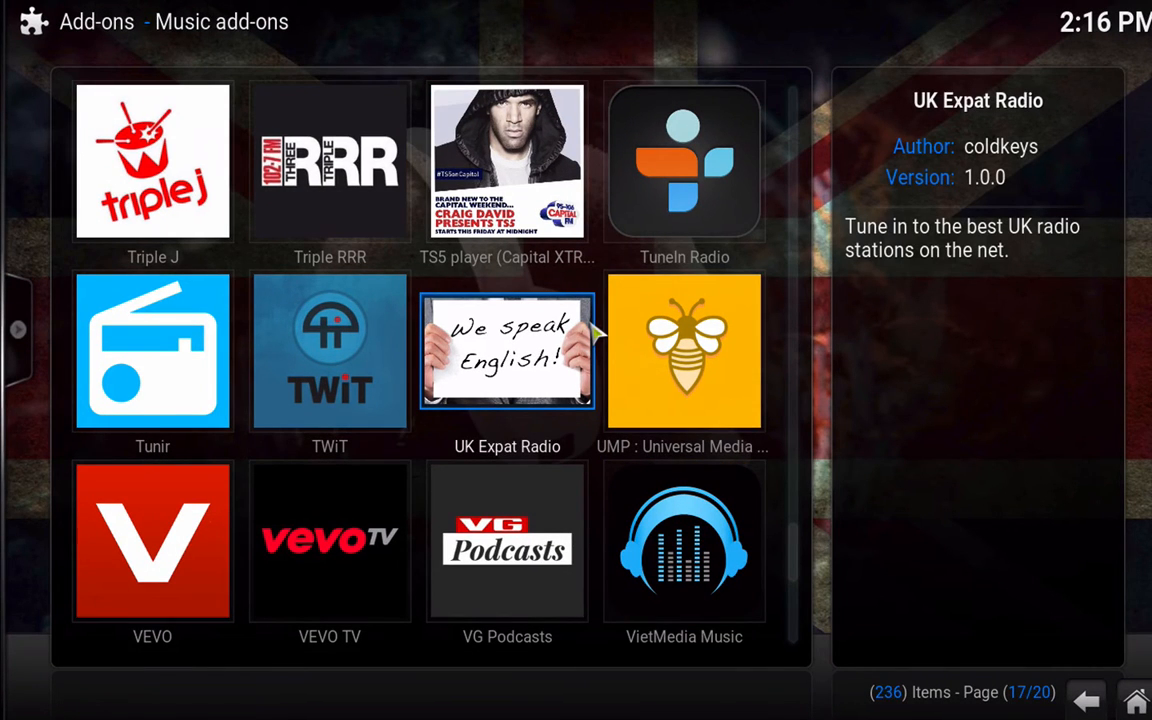
left_click(152, 542)
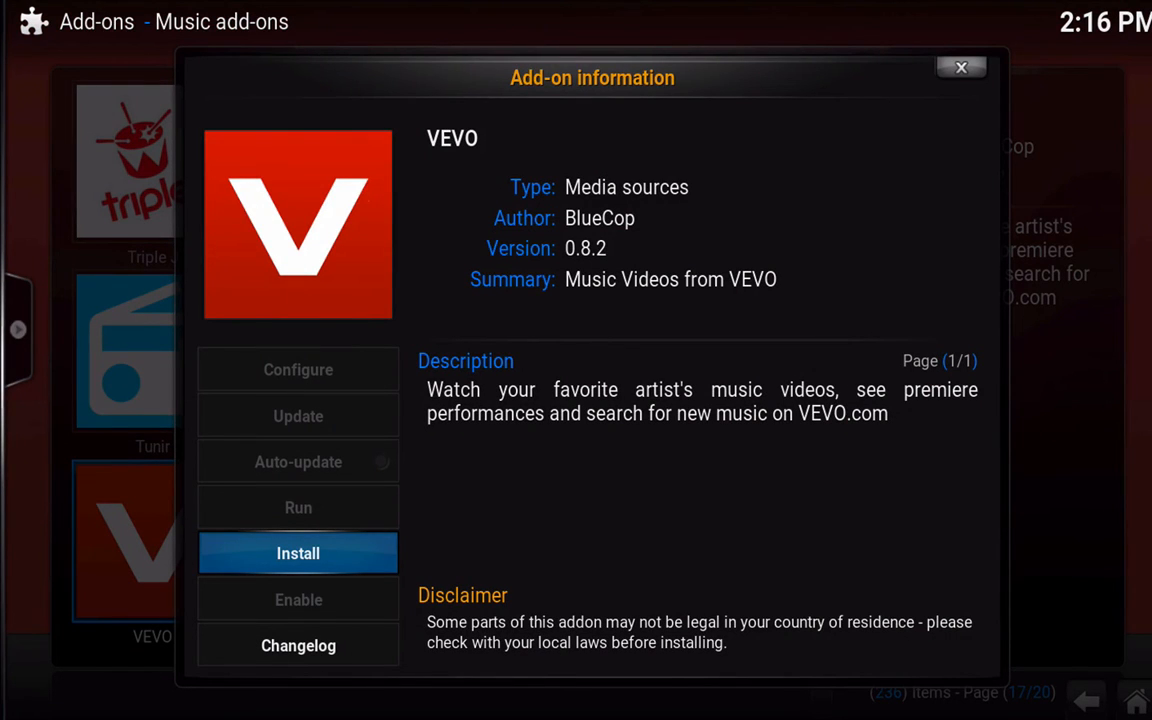
left_click(960, 68)
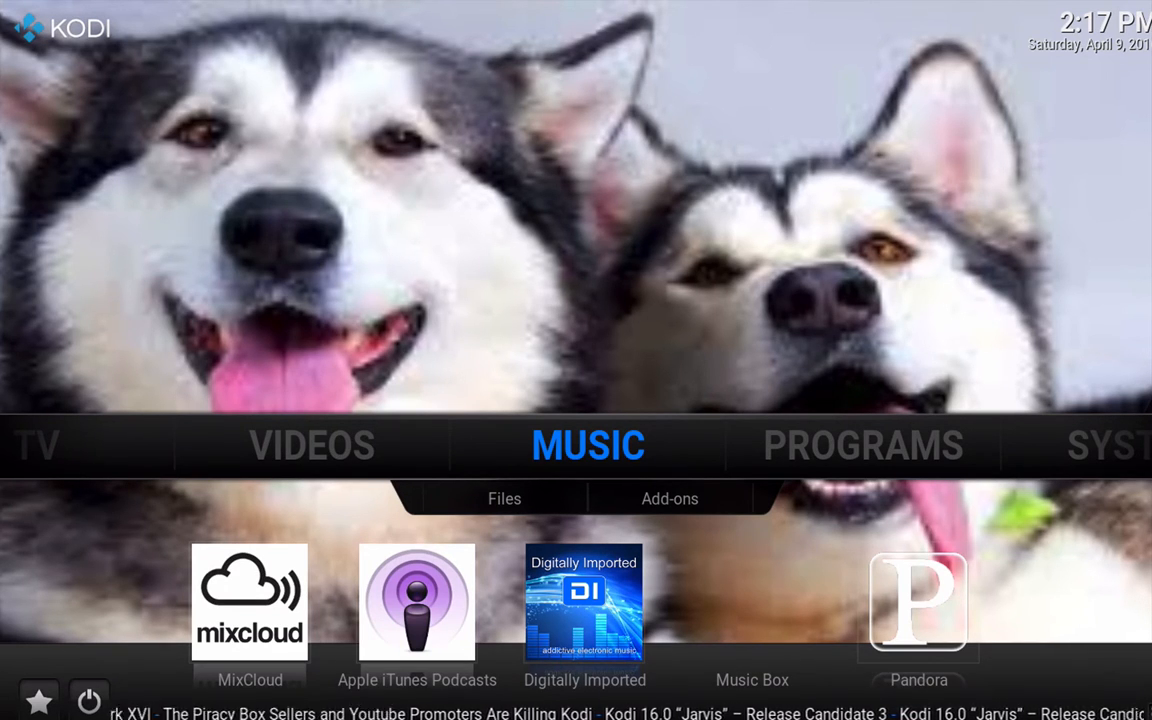
Launch Music Box from the installed music add-ons and dismiss its can't-be-configured error.
left_click(668, 498)
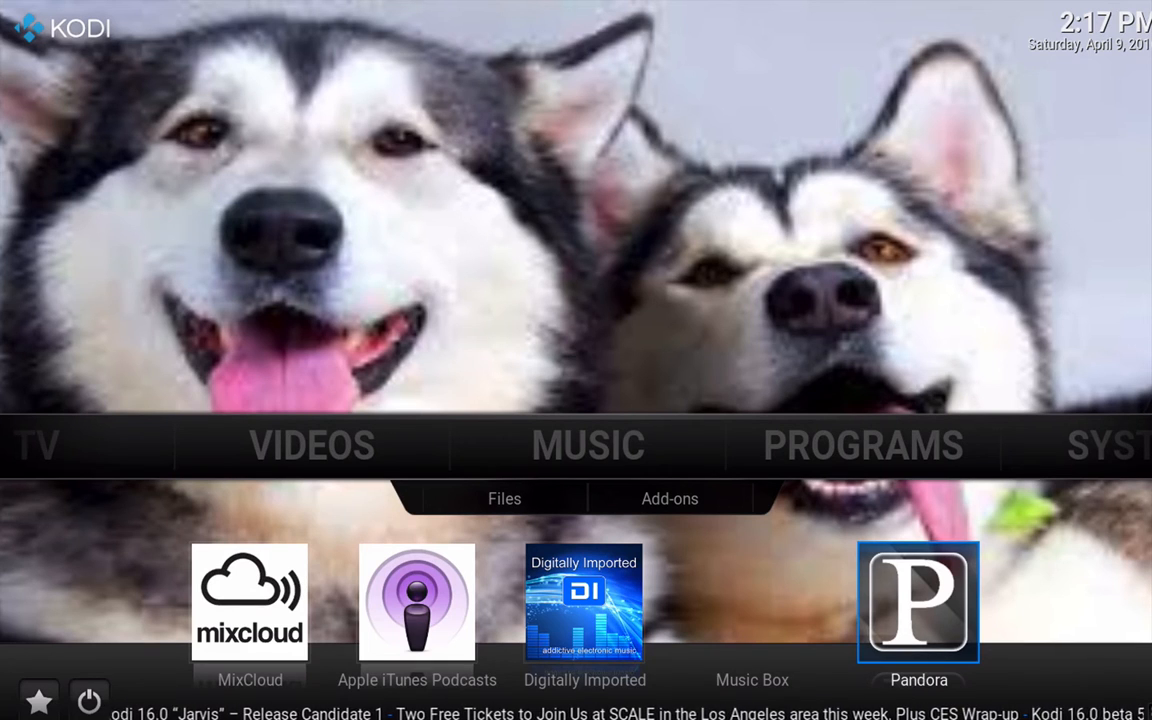
left_click(668, 498)
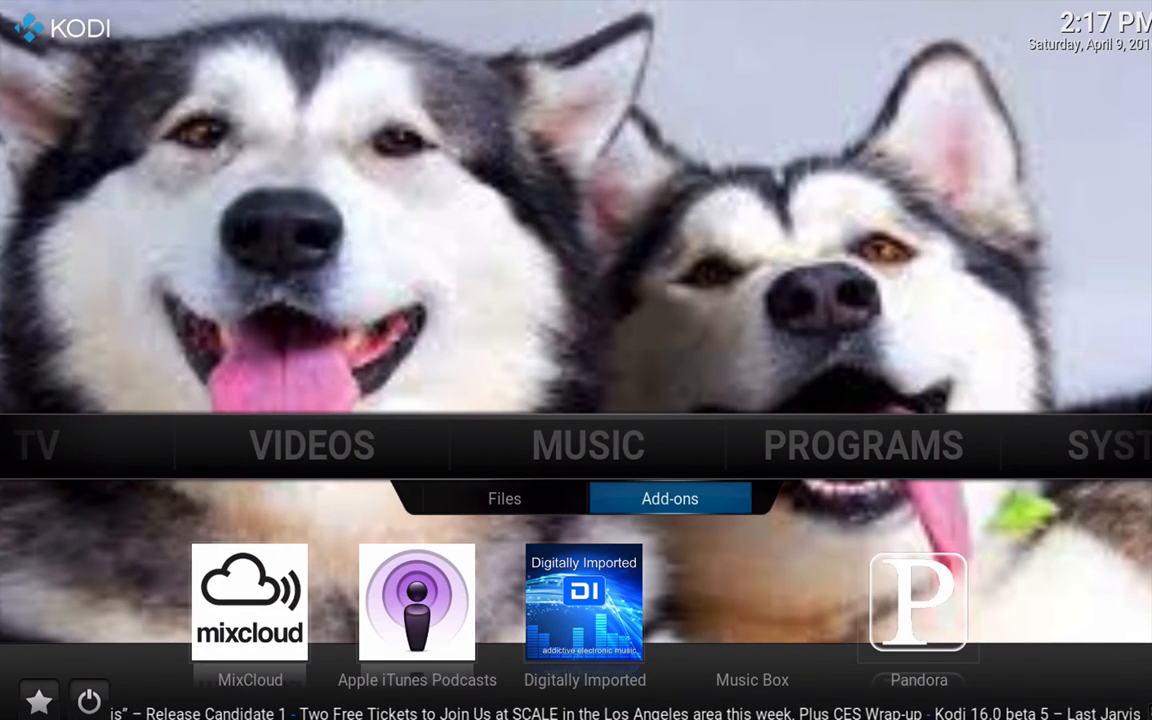
left_click(668, 498)
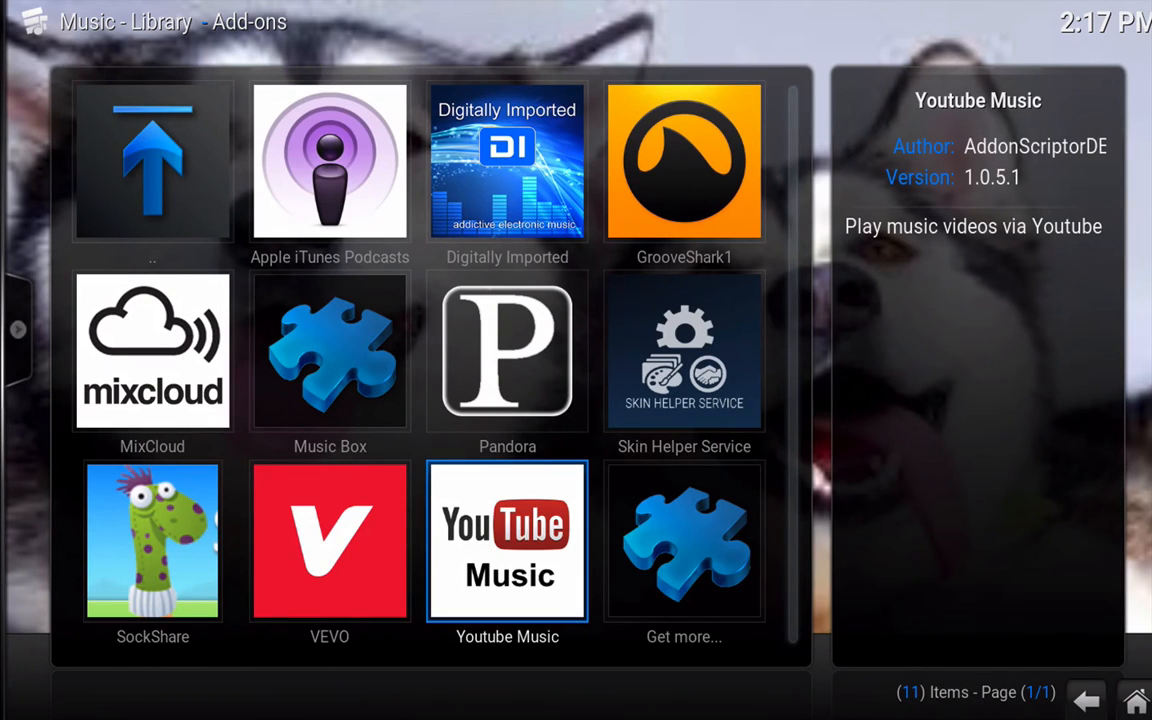
left_click(508, 160)
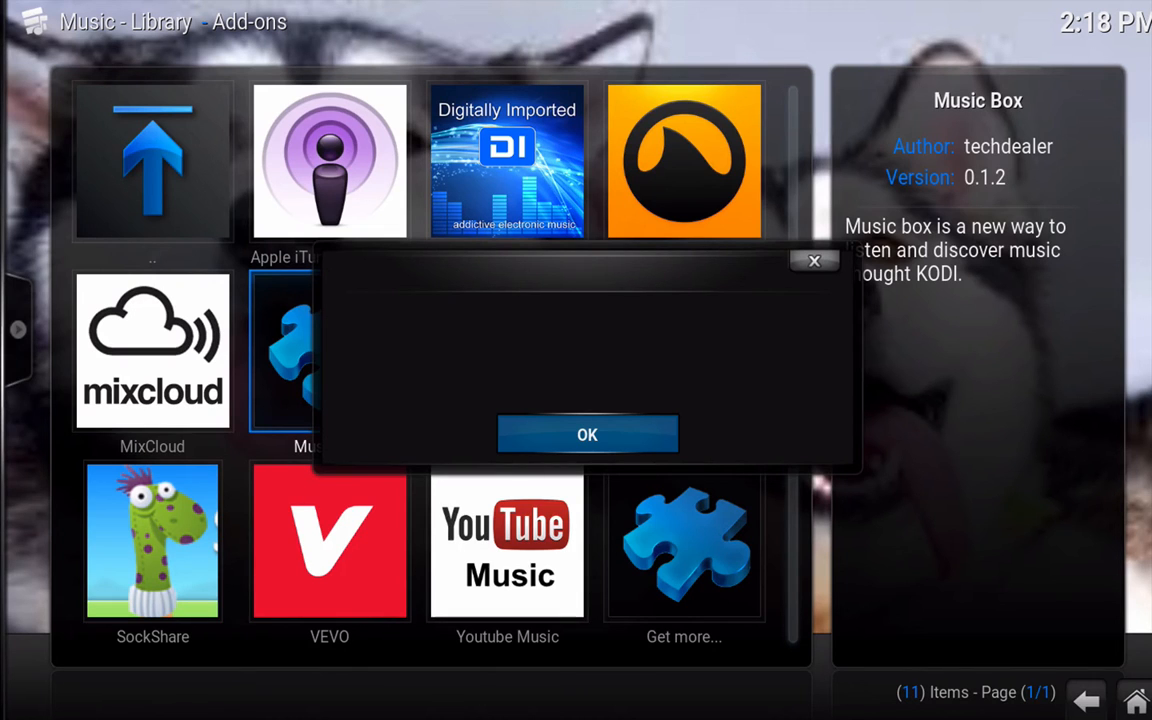
left_click(588, 434)
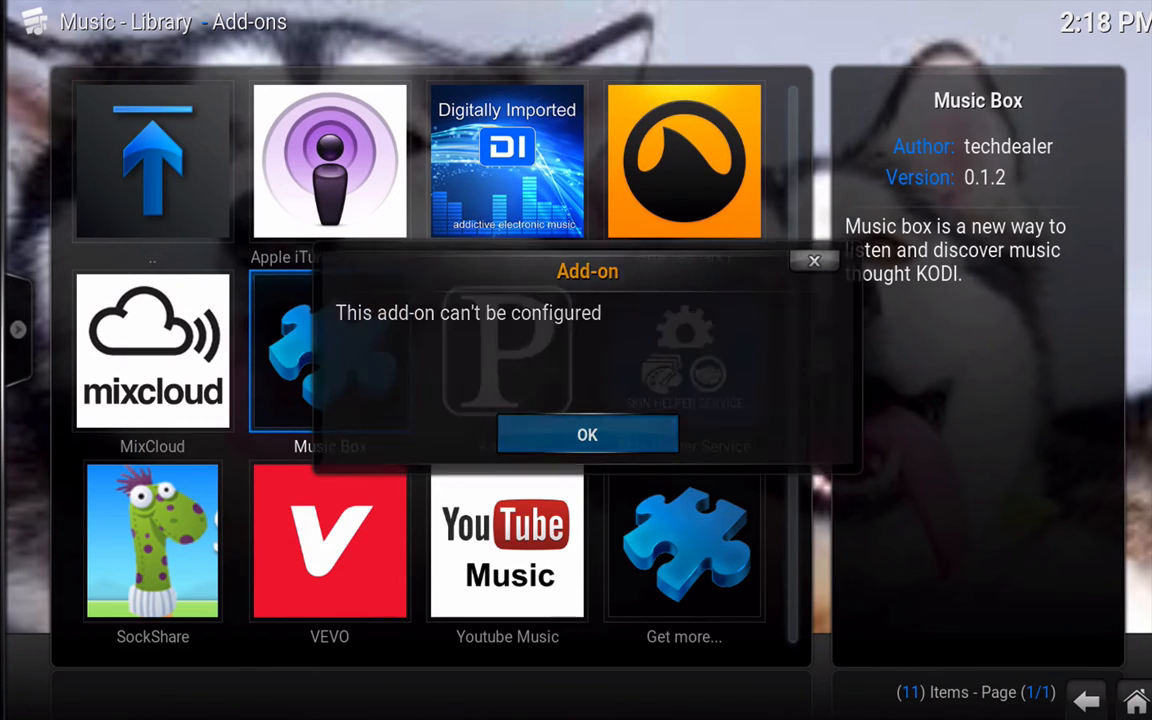
left_click(588, 434)
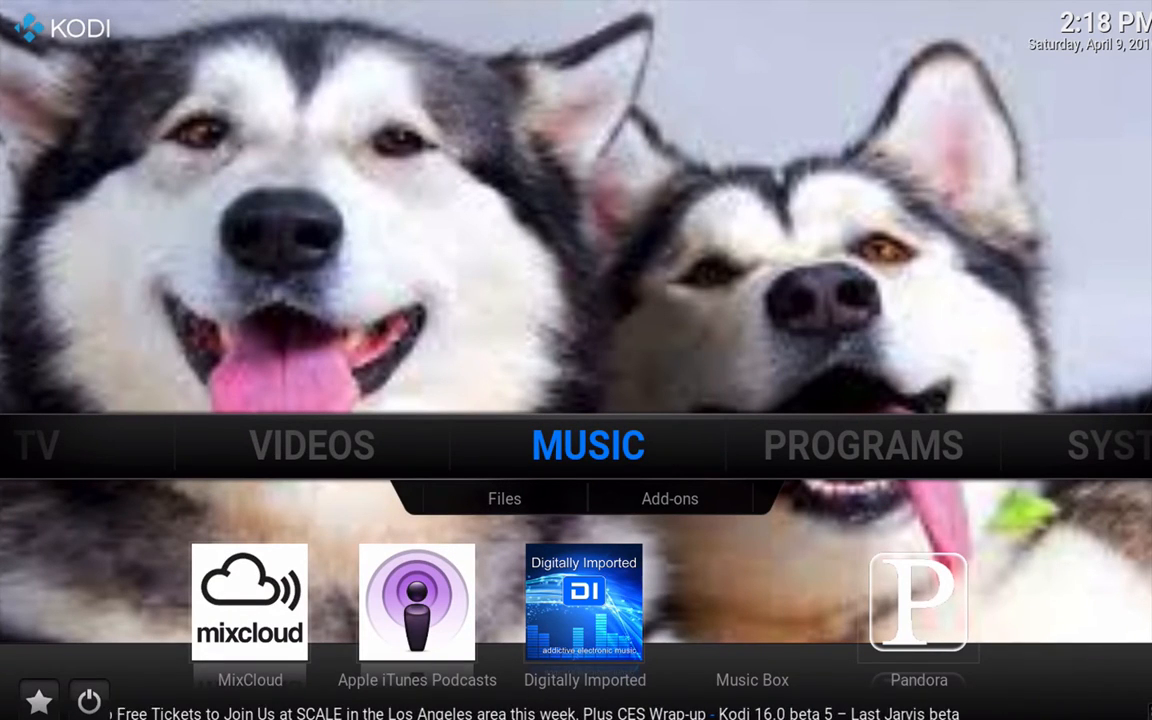
Launch Music Box again from its home-menu shortcut and dismiss the empty-list message.
left_click(668, 498)
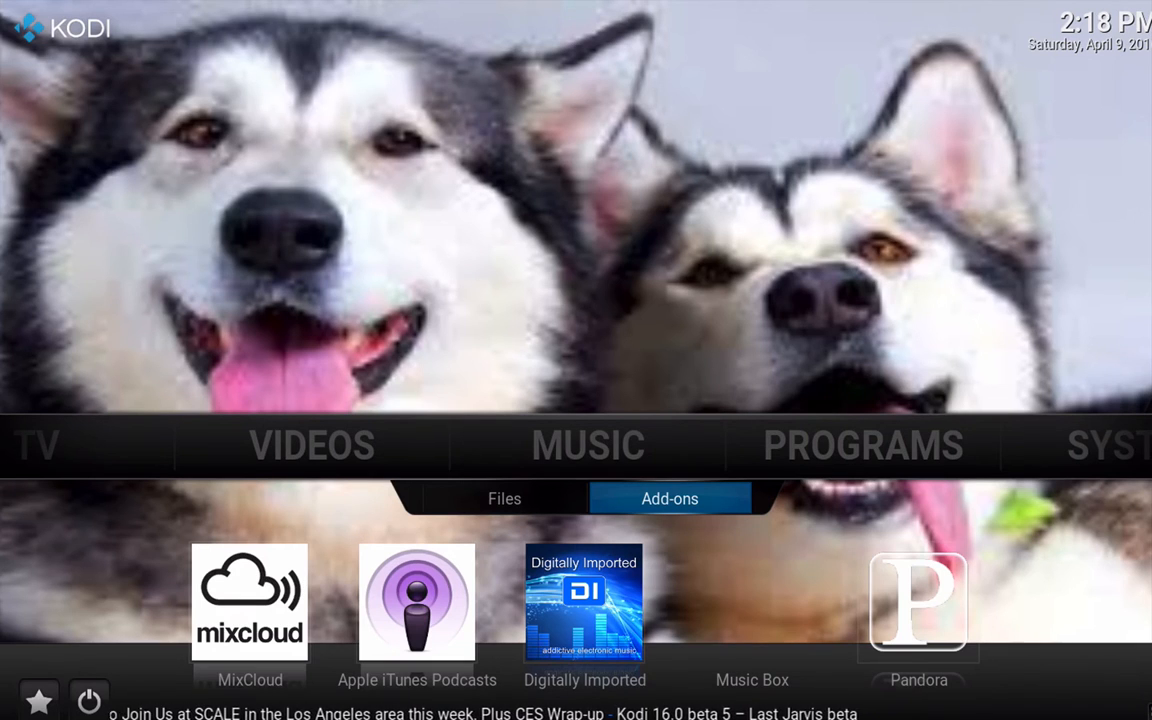
left_click(752, 604)
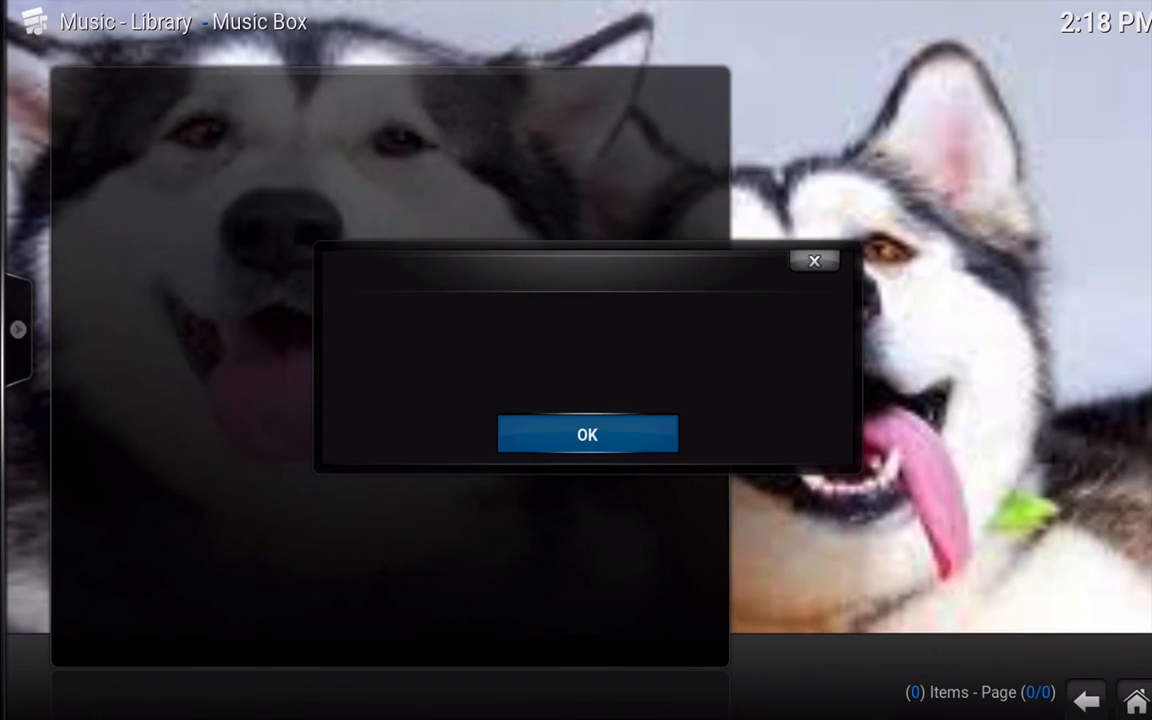
left_click(588, 434)
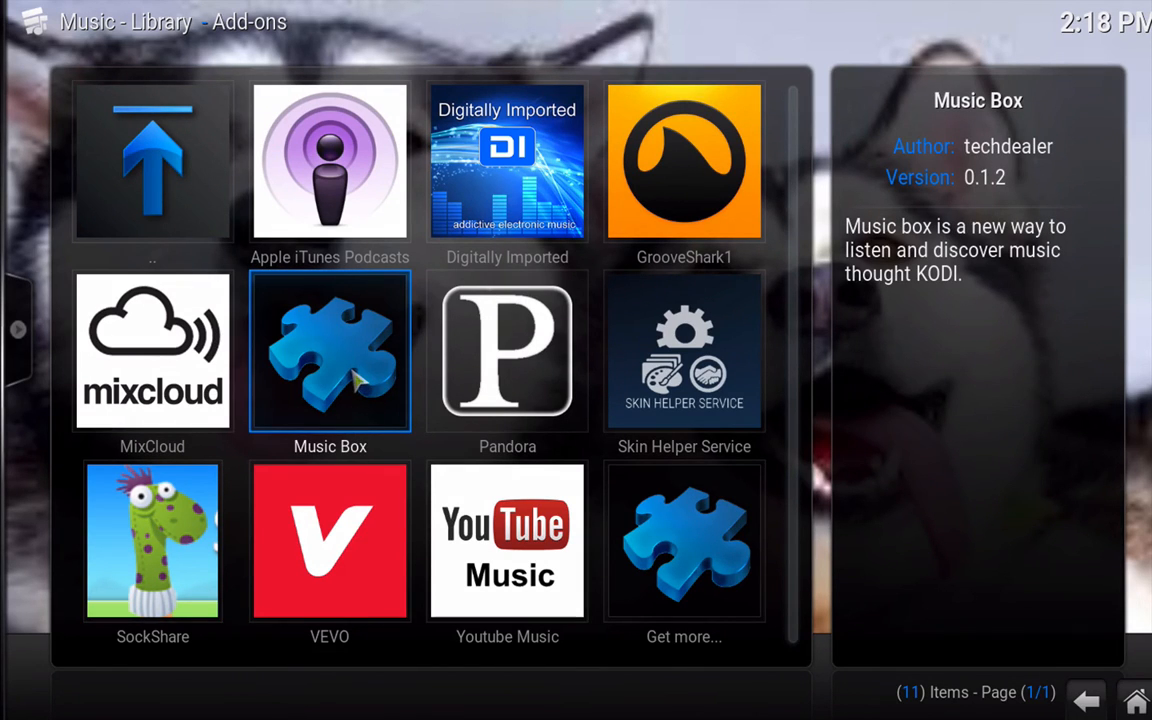
Uninstall Music Box from its Add-on information page and confirm the removal.
right_click(330, 350)
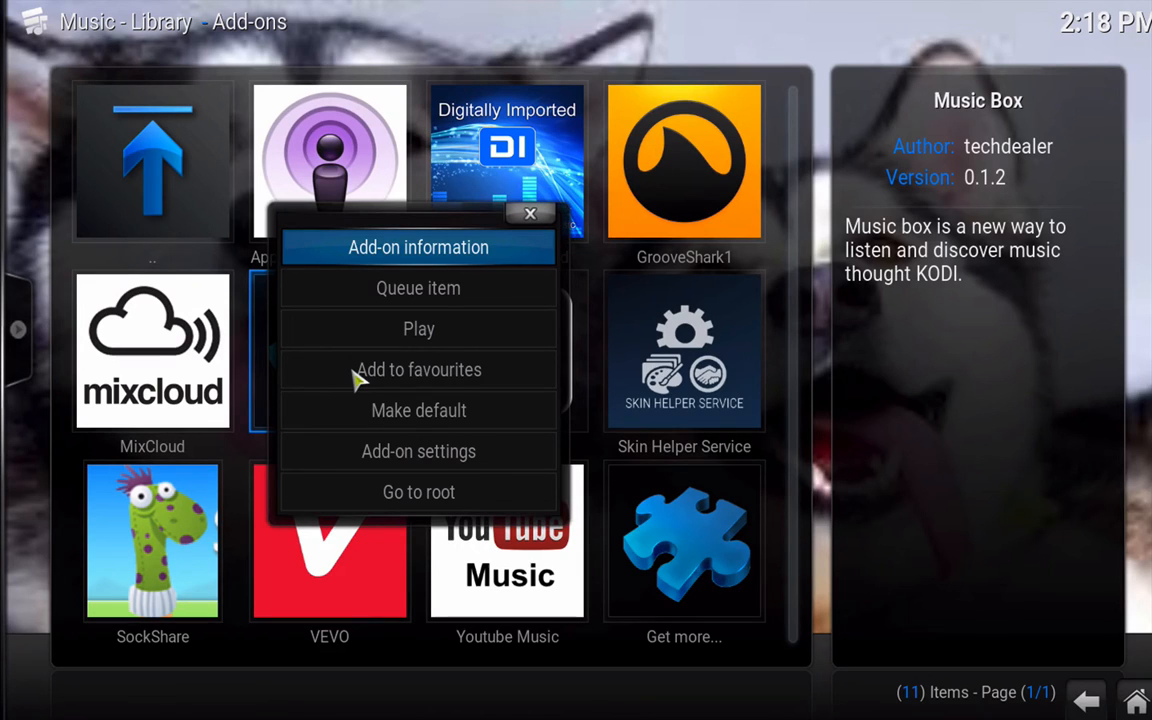
mouse_move(378, 258)
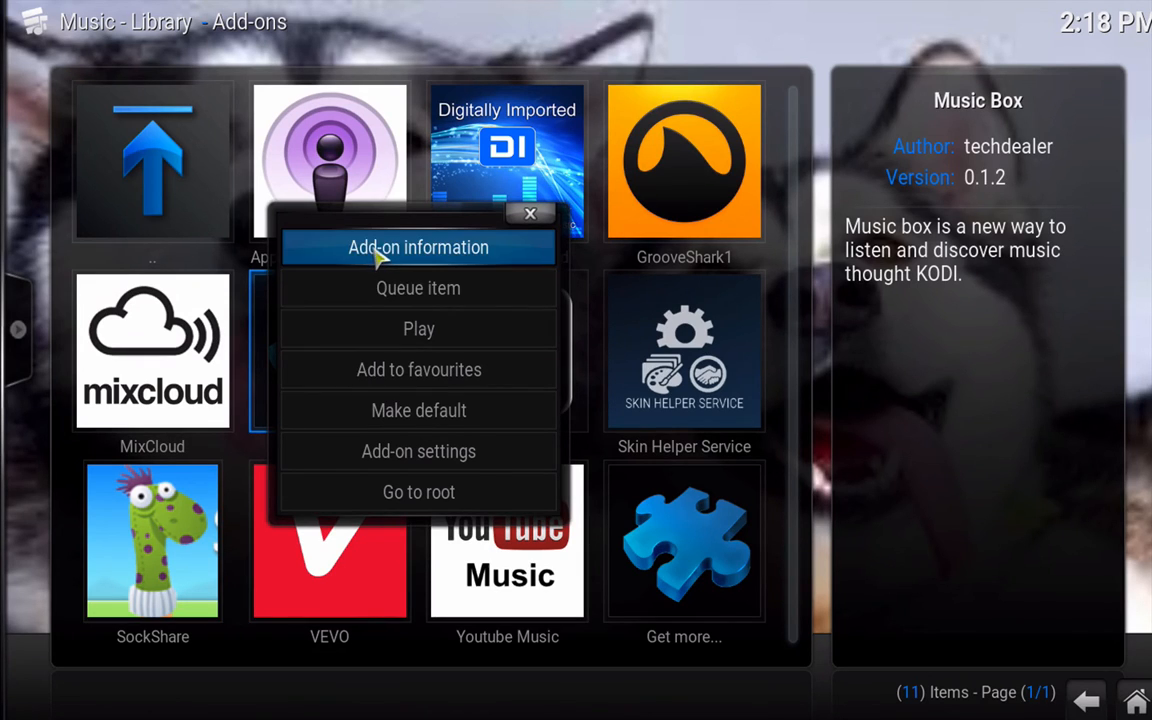
left_click(418, 248)
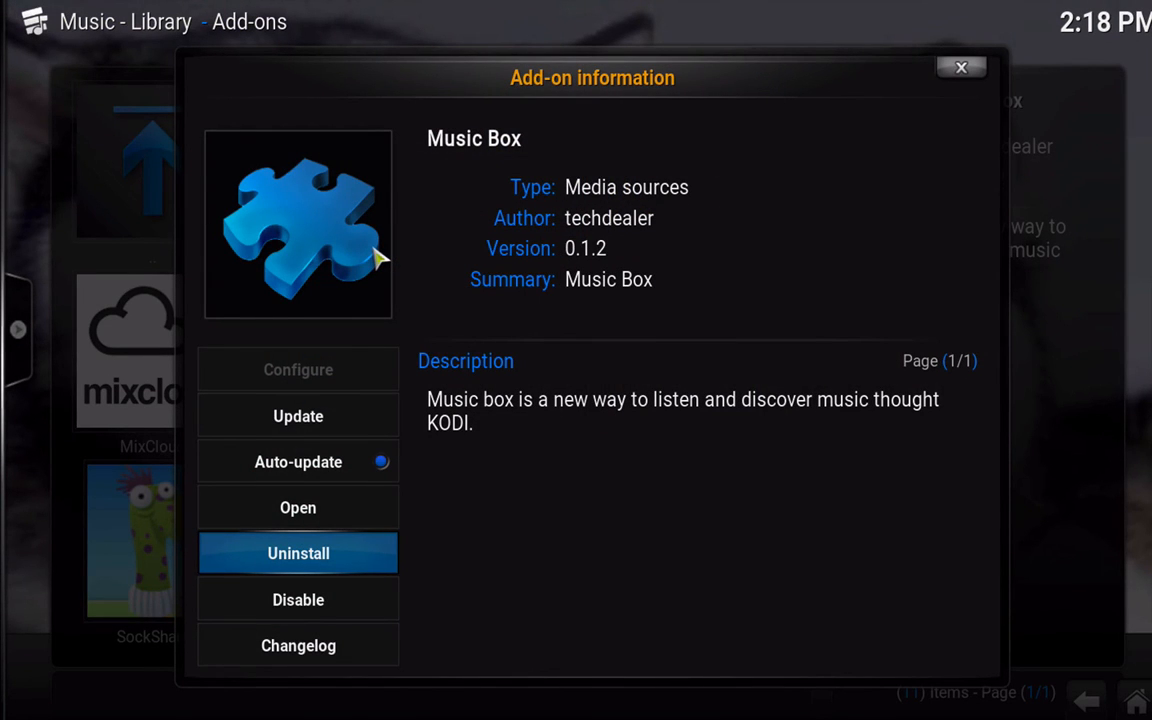
left_click(298, 552)
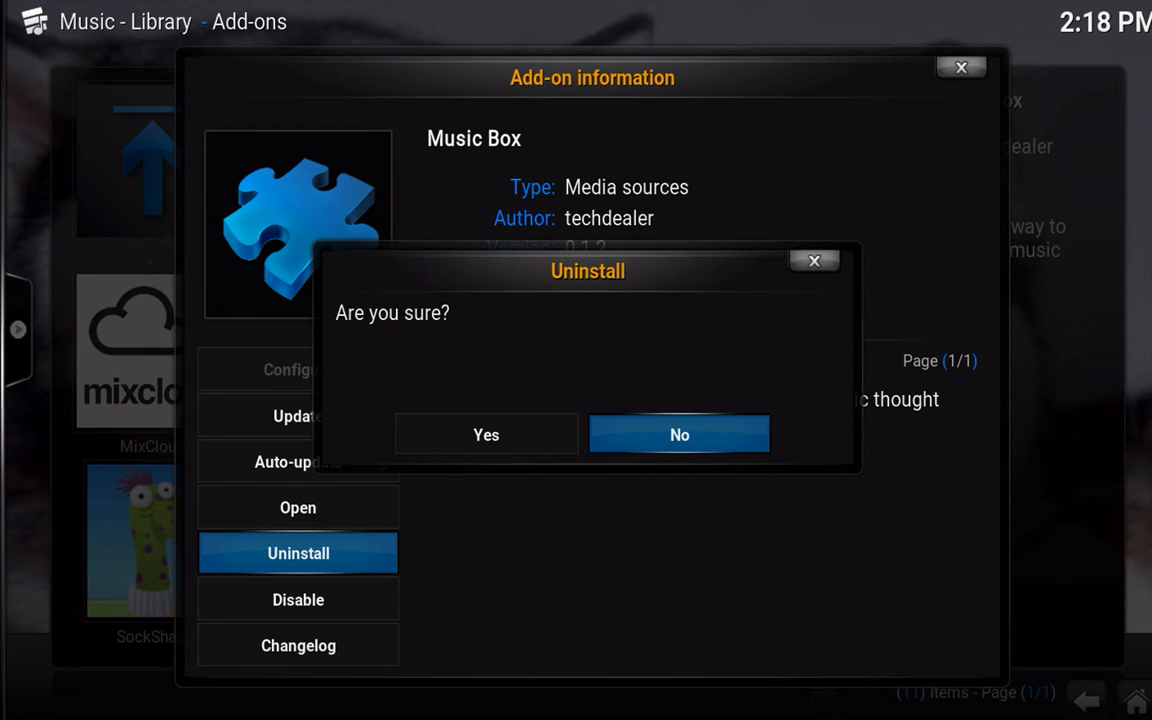
left_click(486, 434)
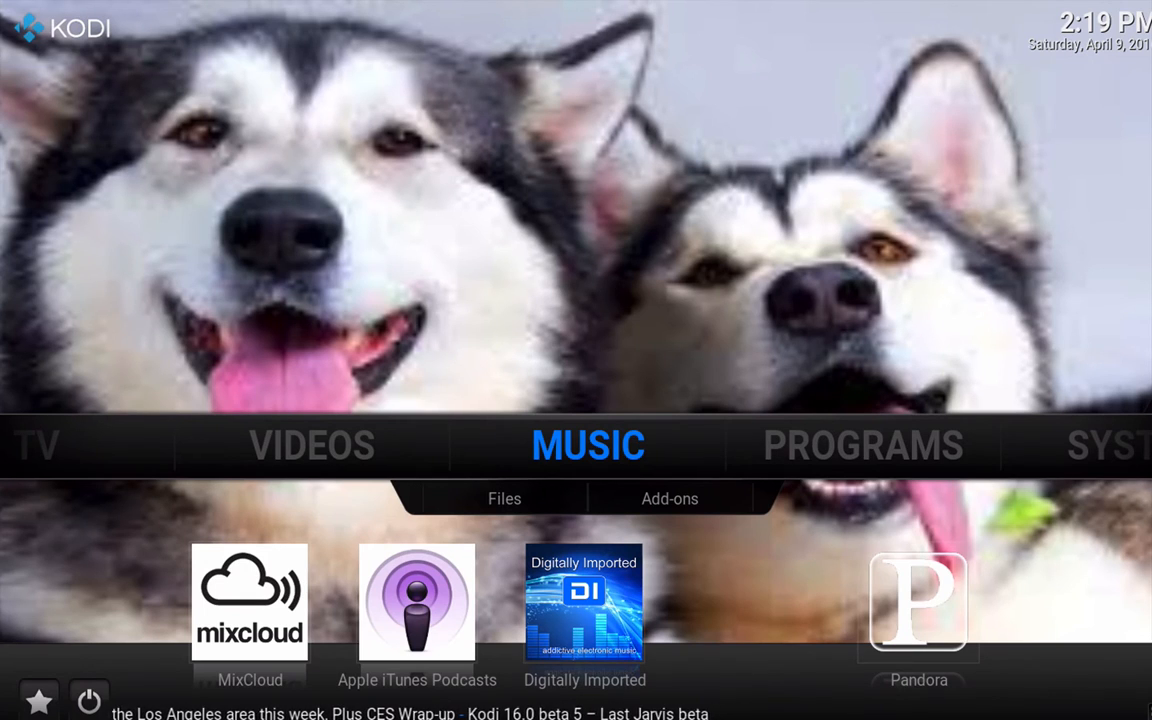
Reach the Confluence skin settings' Add-on Shortcuts via System > Settings > Appearance > Skin.
left_click(670, 500)
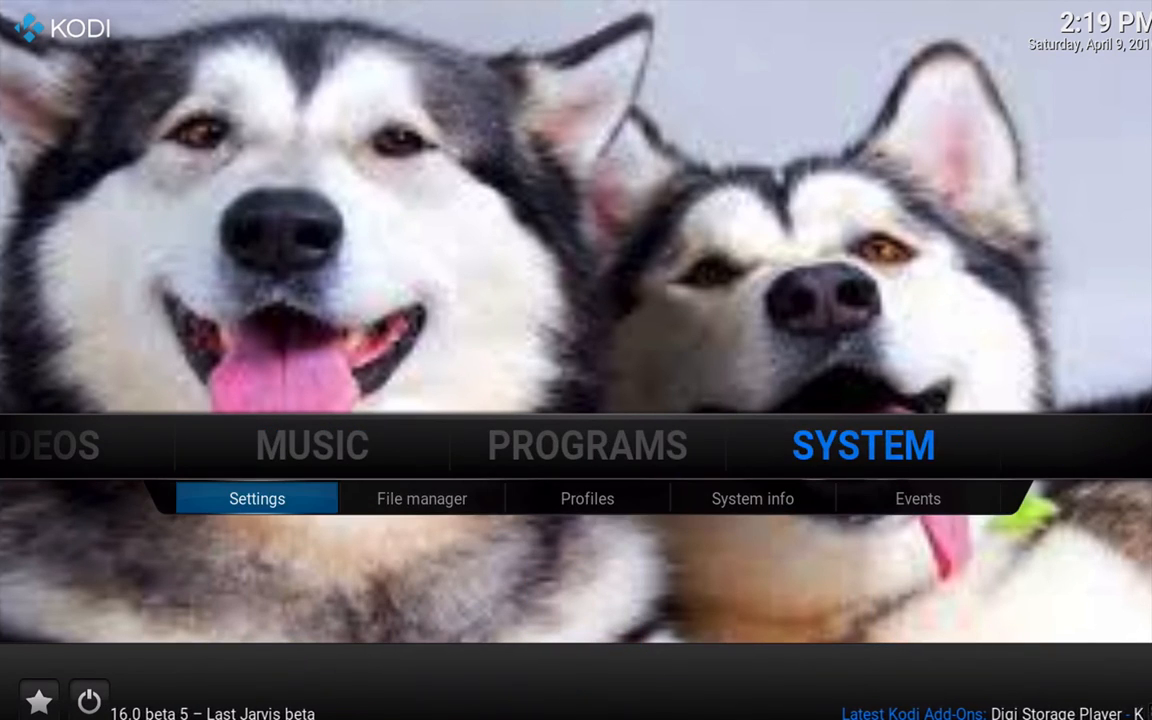
left_click(256, 498)
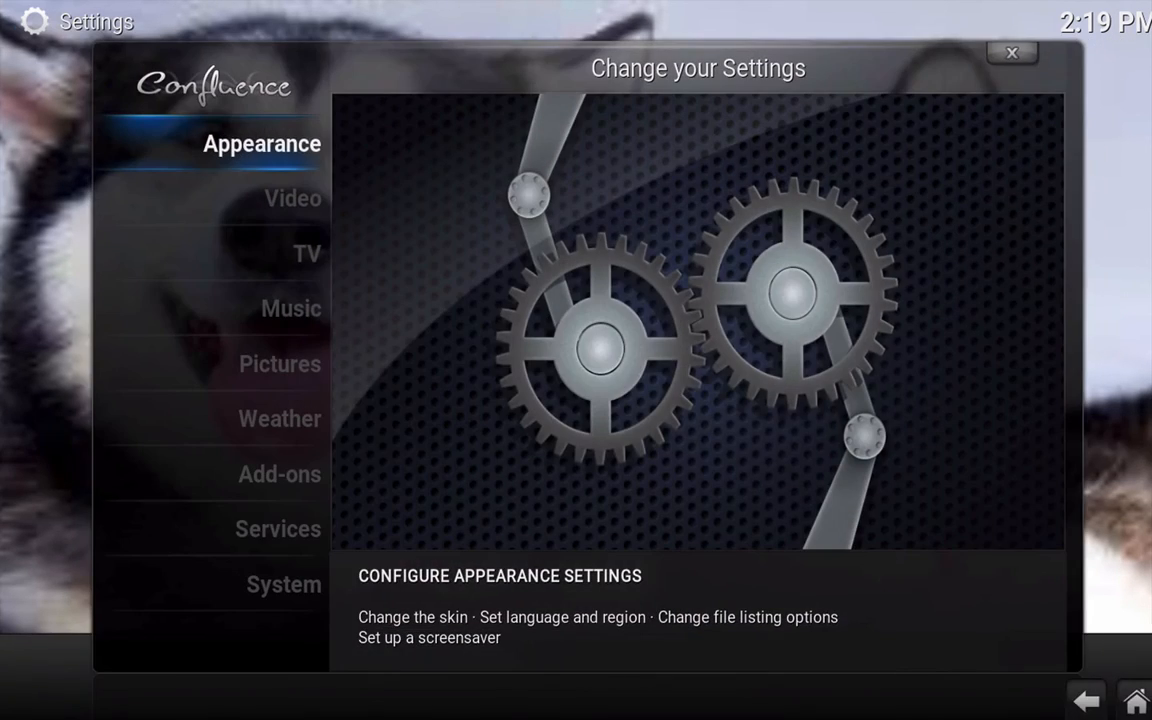
left_click(260, 144)
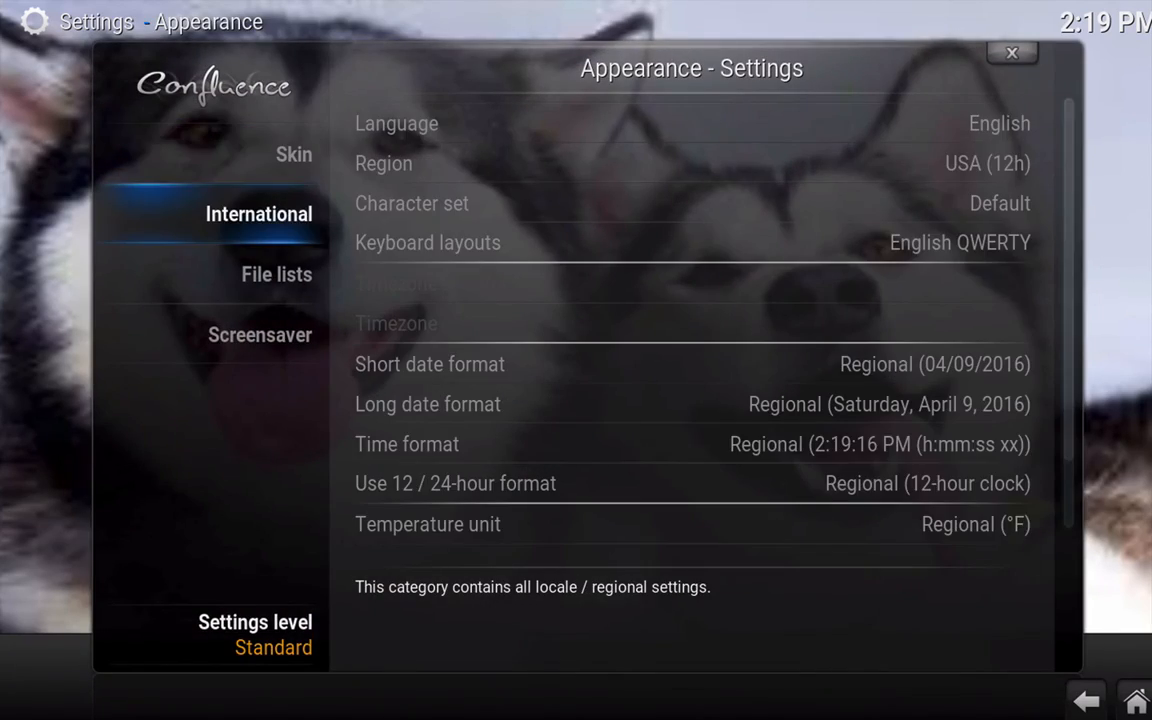
left_click(292, 152)
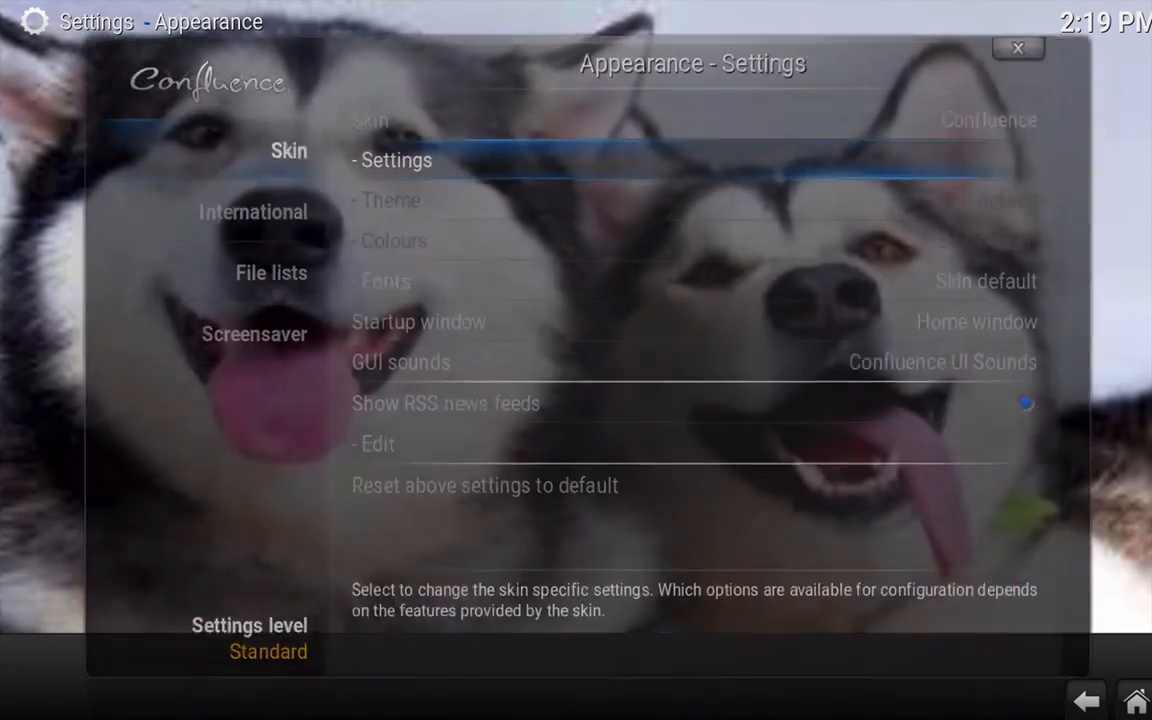
left_click(396, 160)
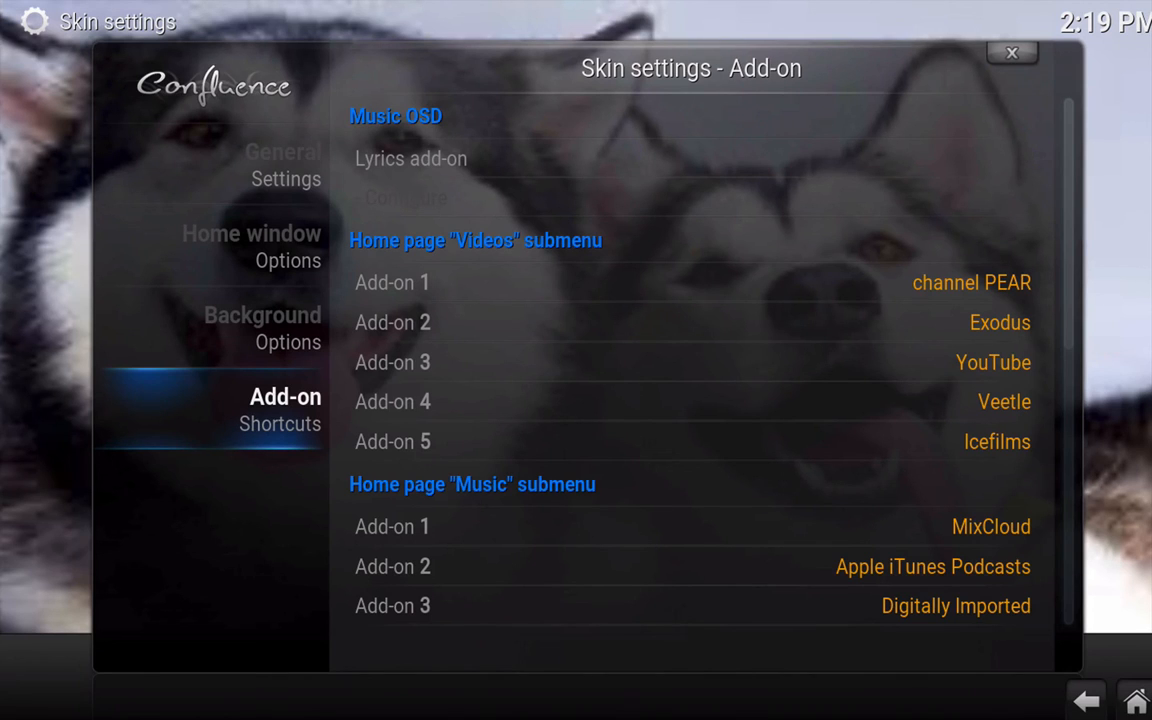
scroll("down", 3)
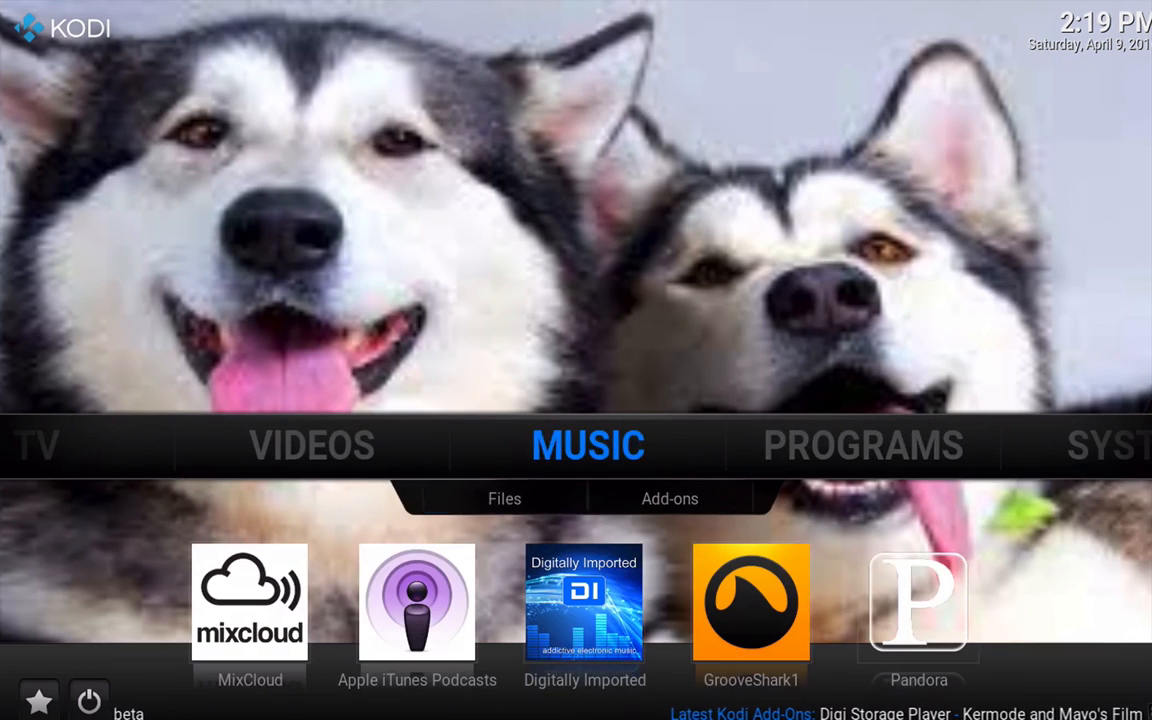
left_click(504, 498)
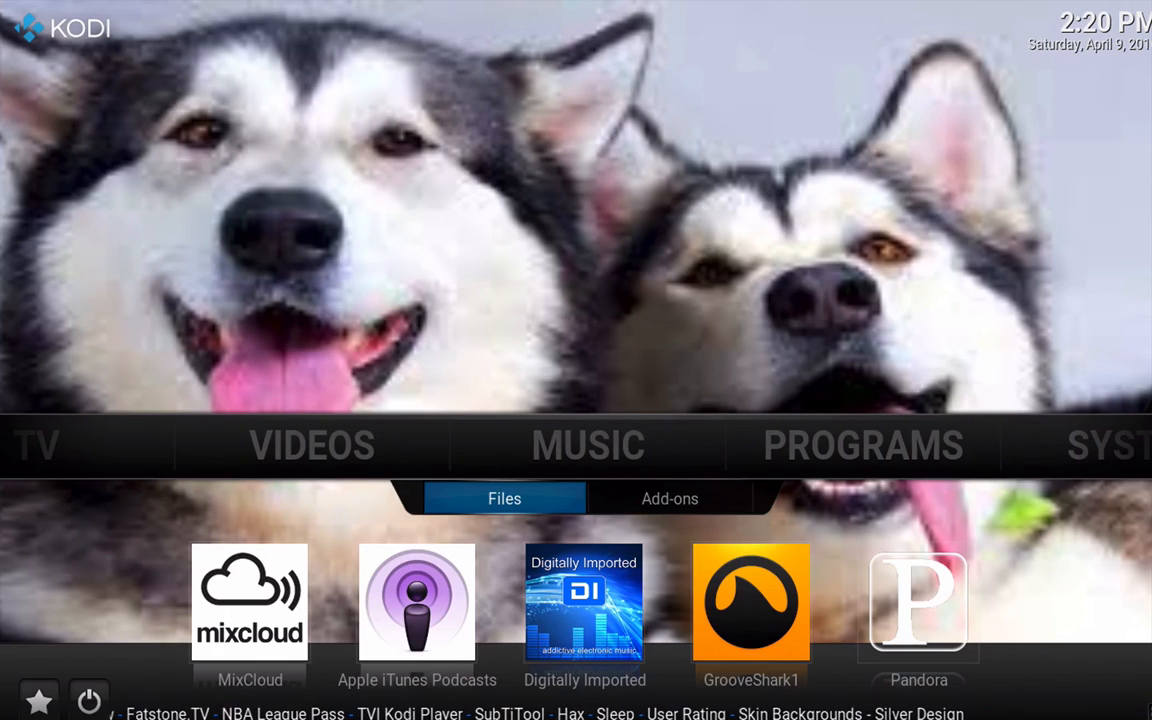
scroll("left", 3)
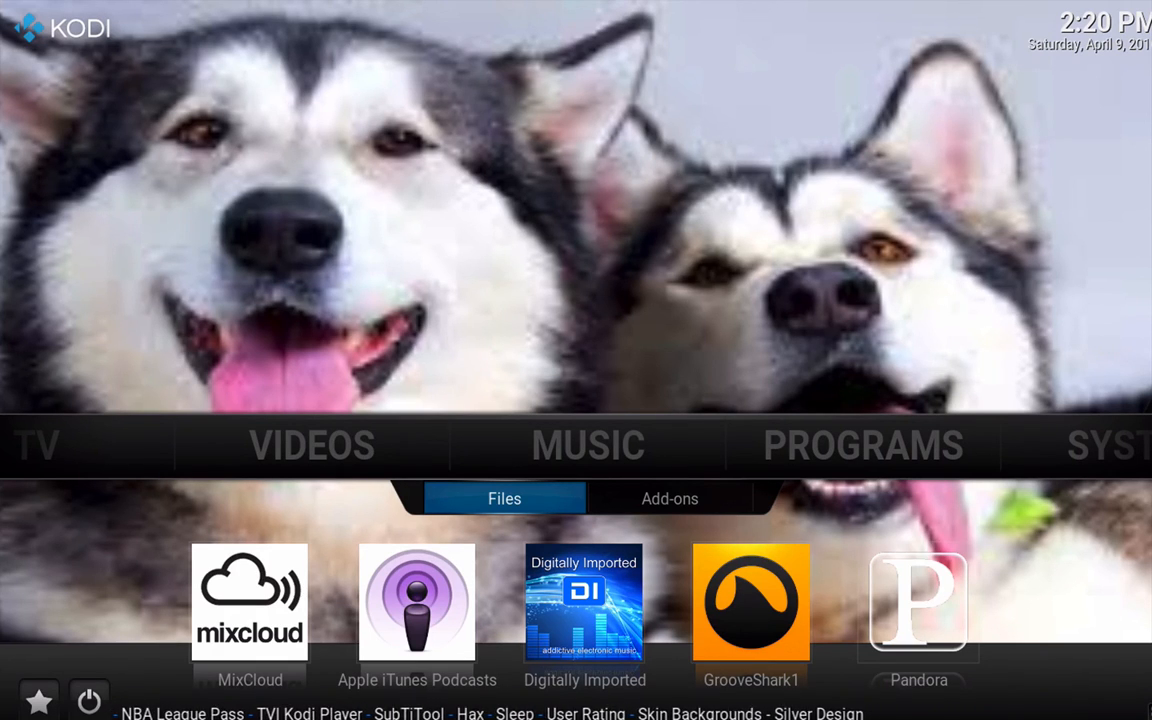